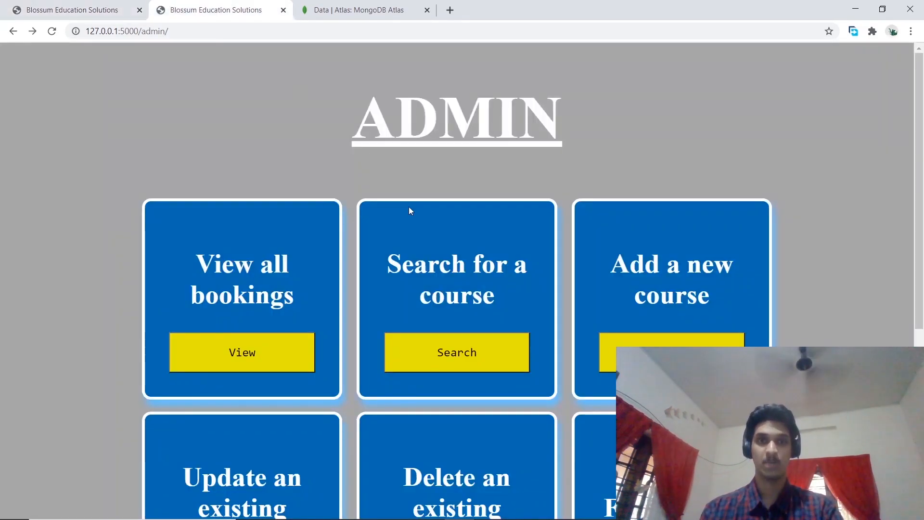
mouse_move(624, 311)
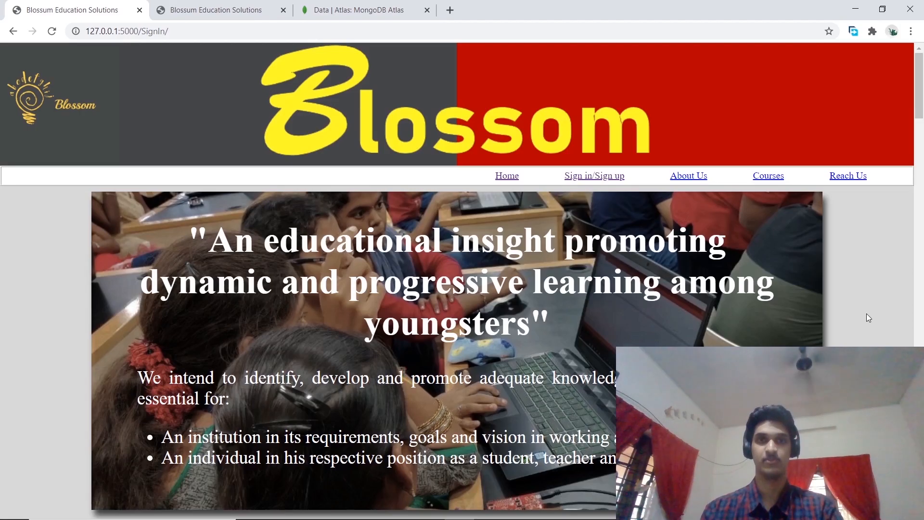
Log in to the public Blossom site with a student username and password.
scroll(down, 3)
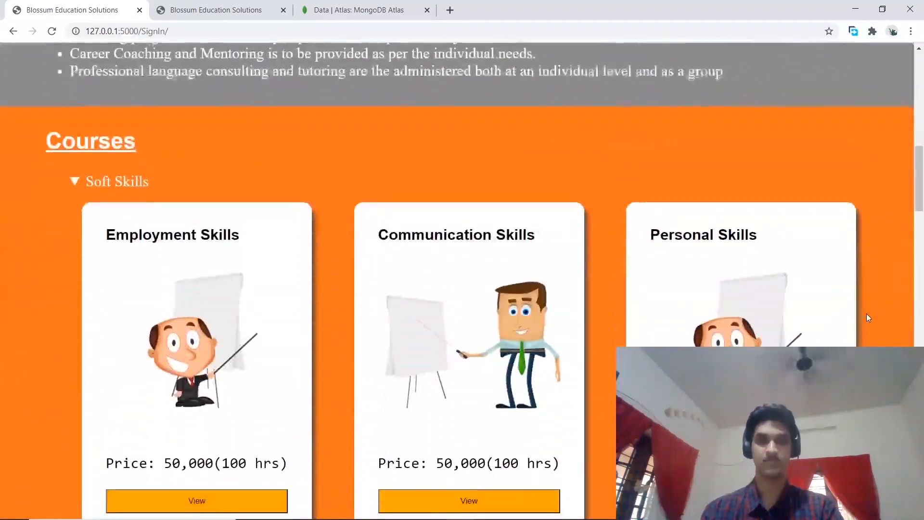
scroll(up, 3)
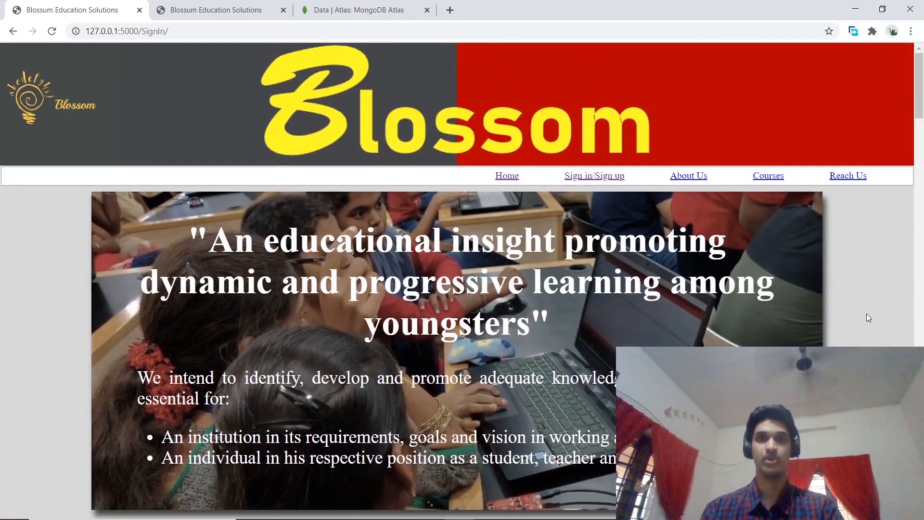
mouse_move(672, 220)
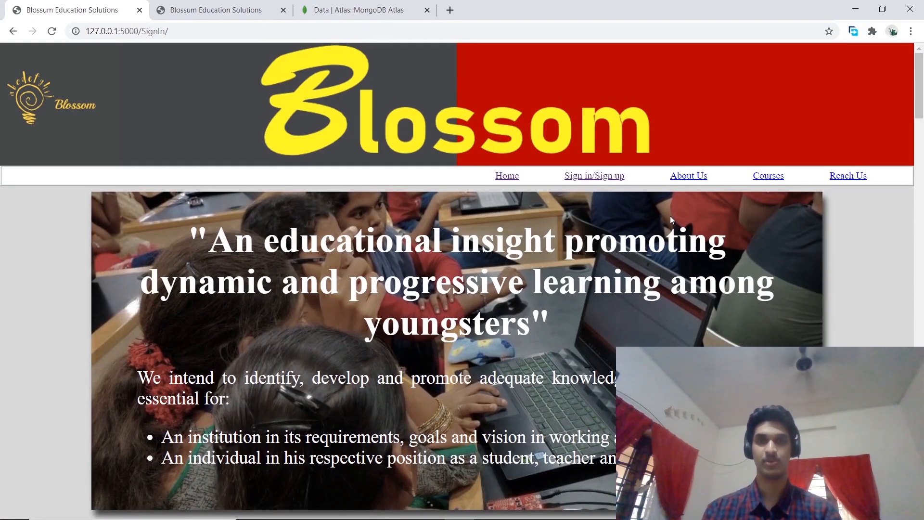
scroll(down, 3)
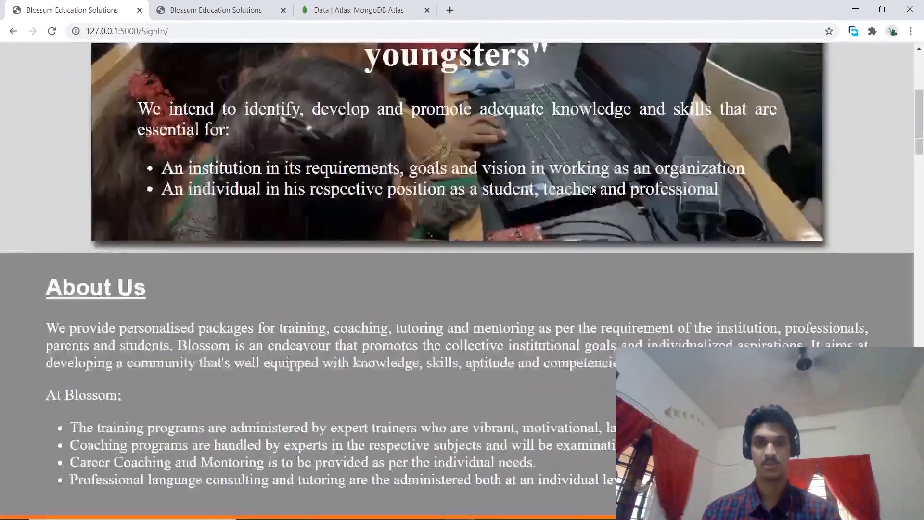
scroll(down, 3)
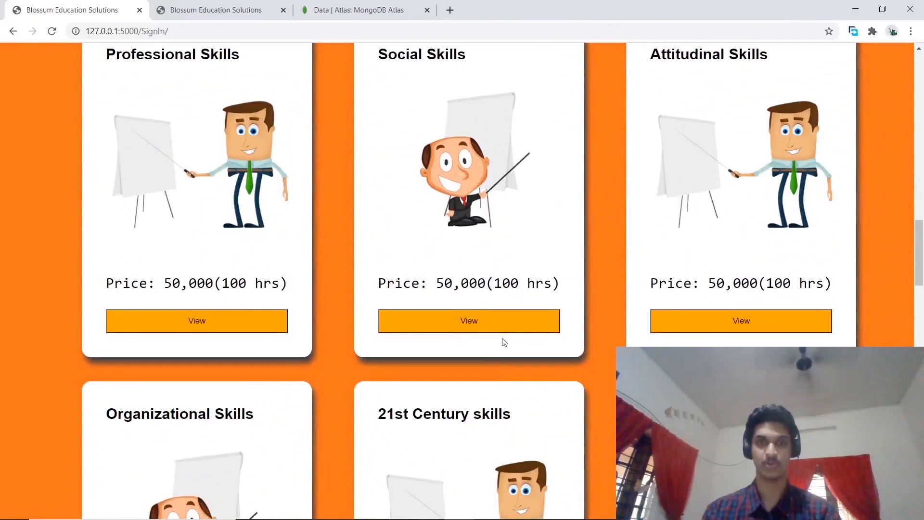
click(468, 320)
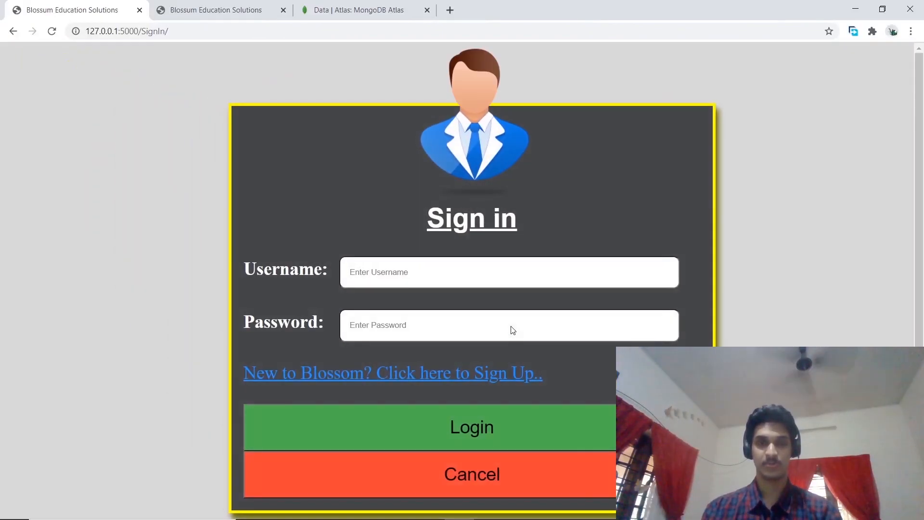
mouse_move(480, 373)
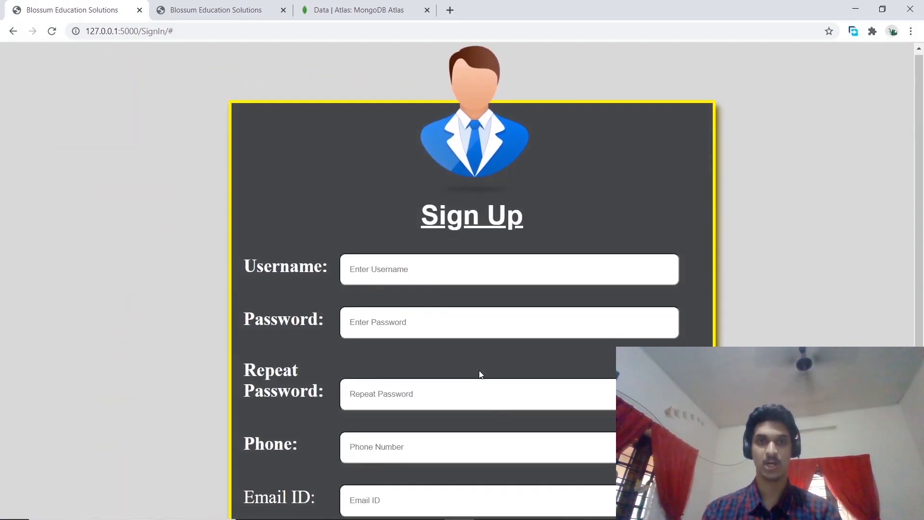
scroll(down, 3)
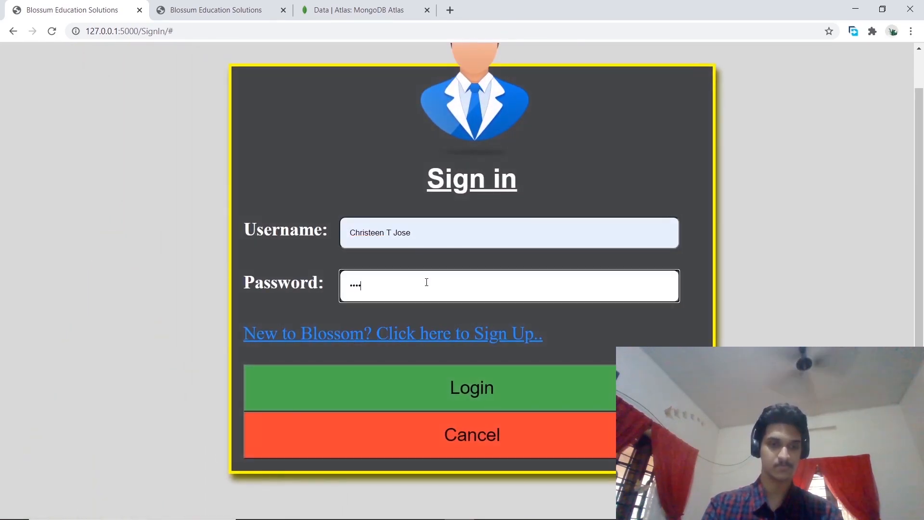
click(471, 387)
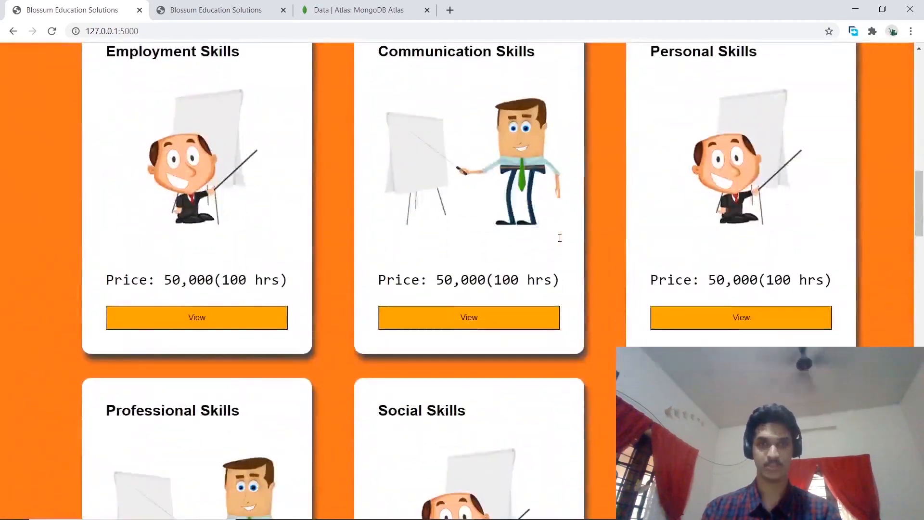
Open the 21st Century skills course page showing features, price and booked status.
scroll(down, 3)
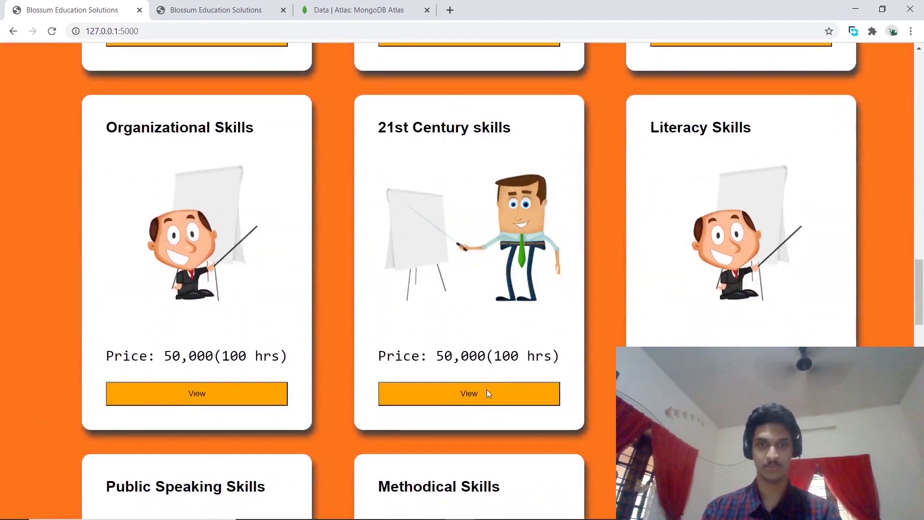
click(468, 394)
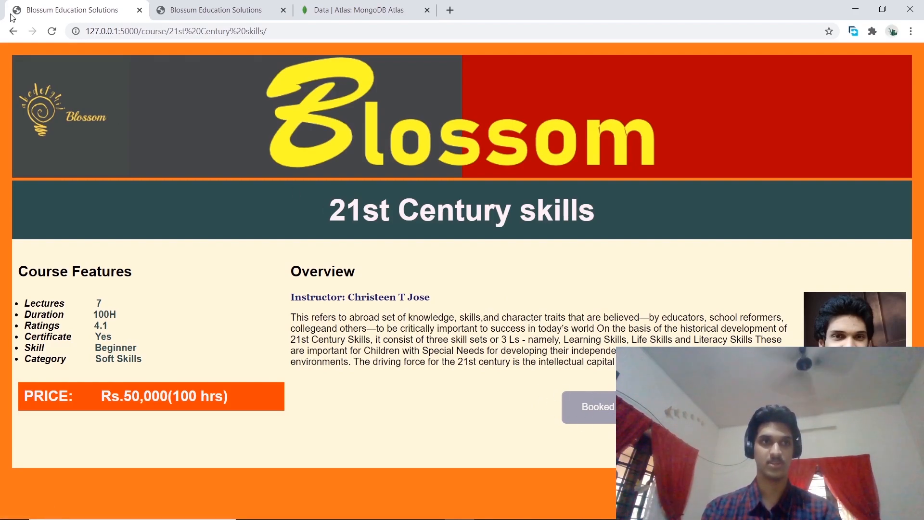
mouse_move(32, 55)
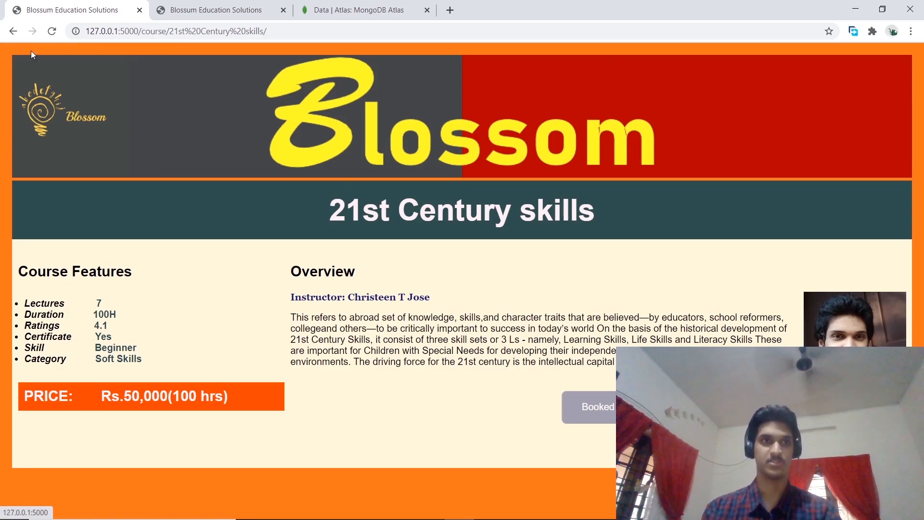
Go back to the home page's Courses list and view Communication Skills.
click(13, 31)
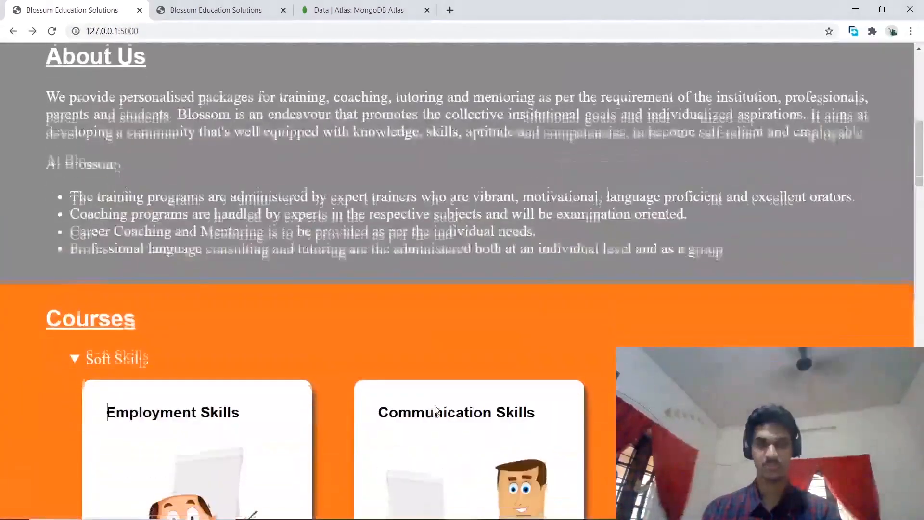
scroll(down, 3)
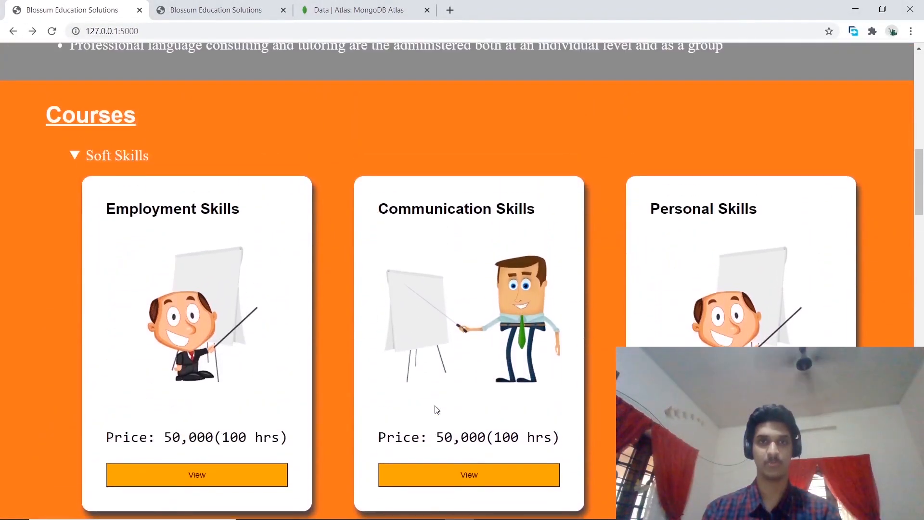
click(468, 476)
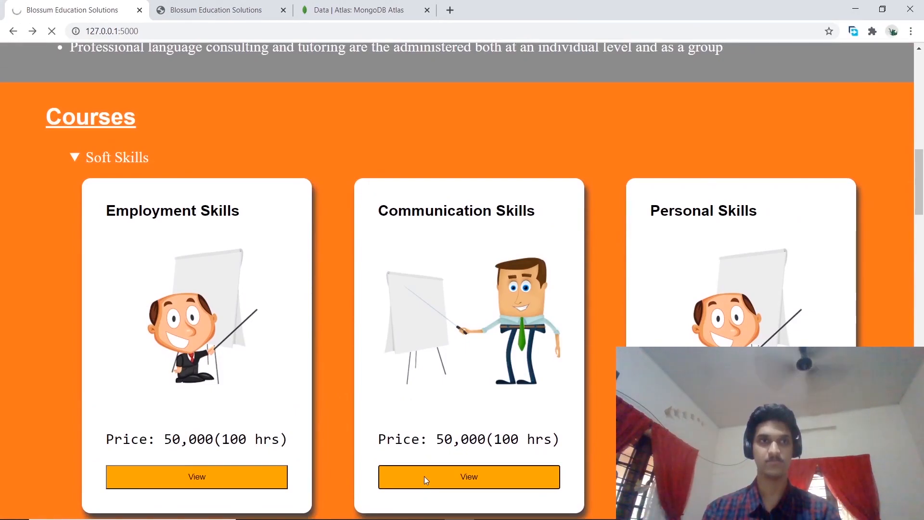
click(468, 477)
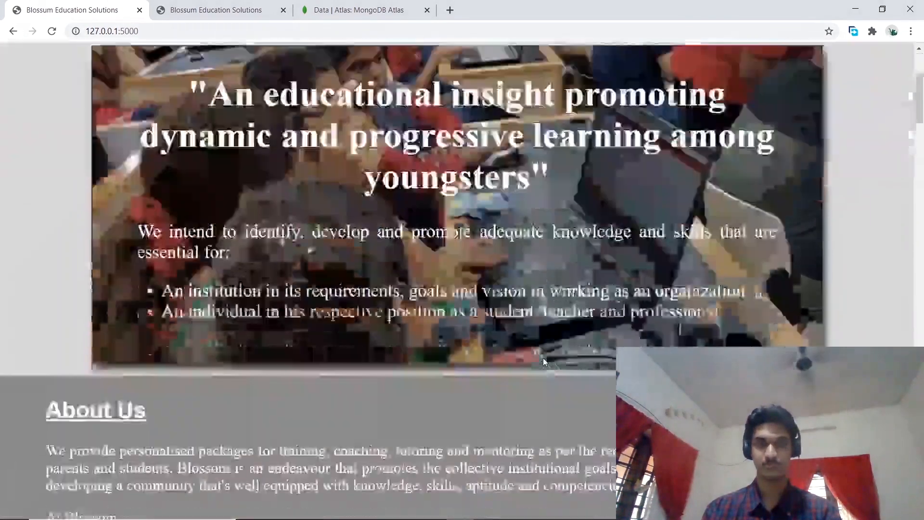
scroll(down, 3)
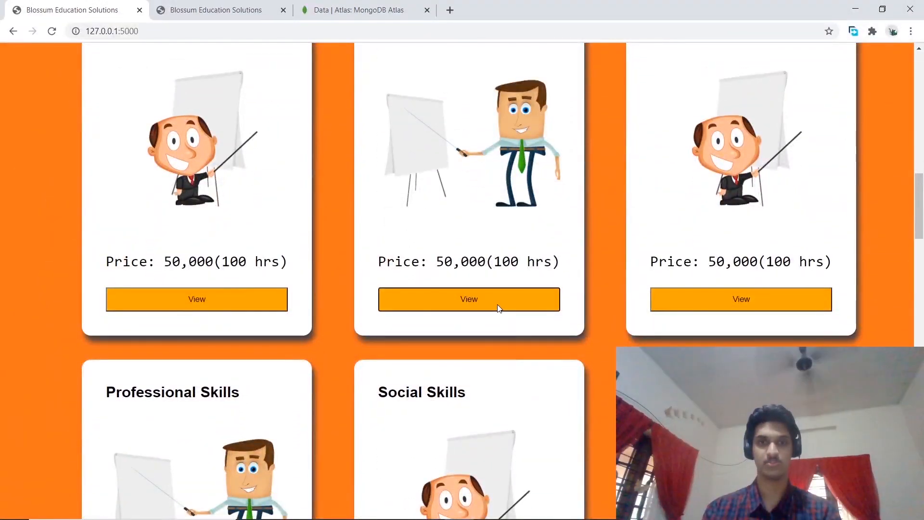
click(468, 299)
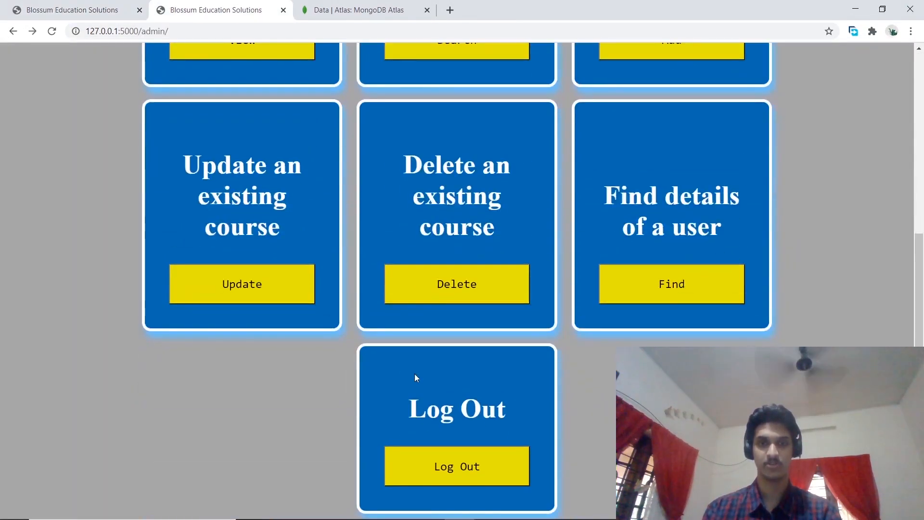
mouse_move(472, 488)
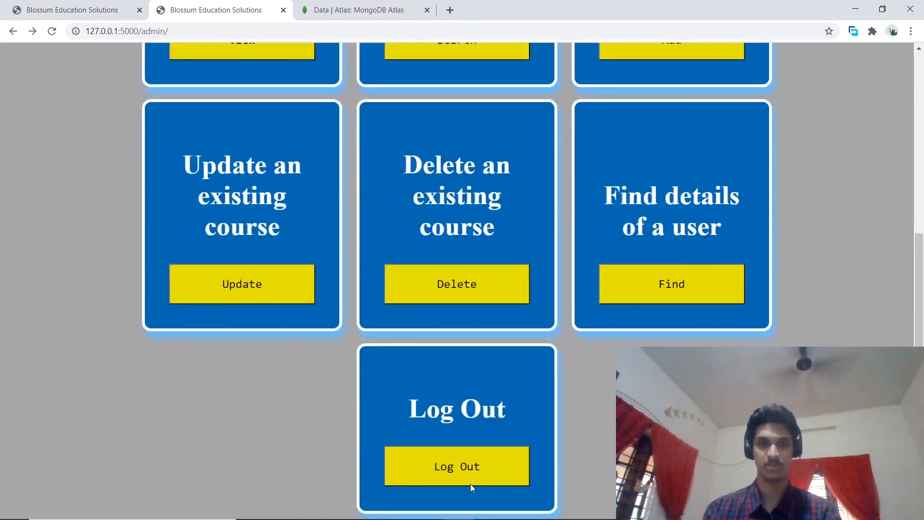
Log out of the admin panel, then log in again with the admin credentials.
click(456, 465)
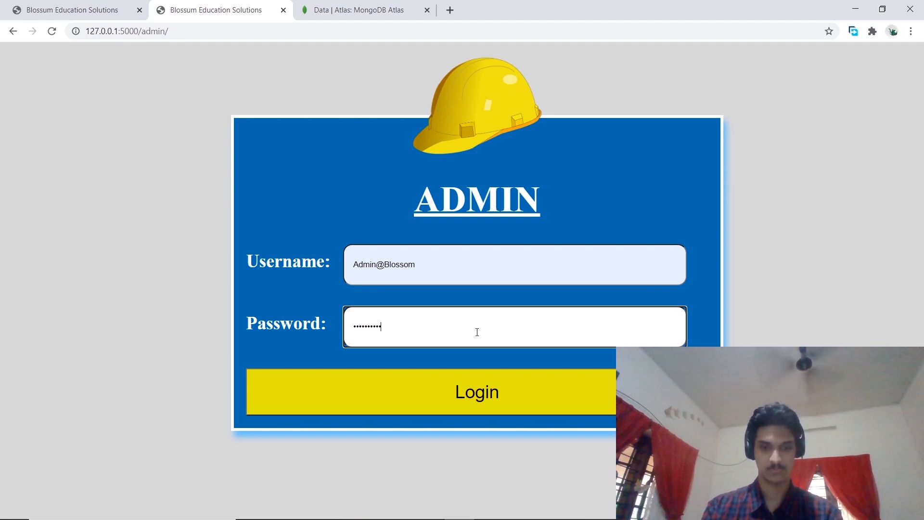
click(477, 391)
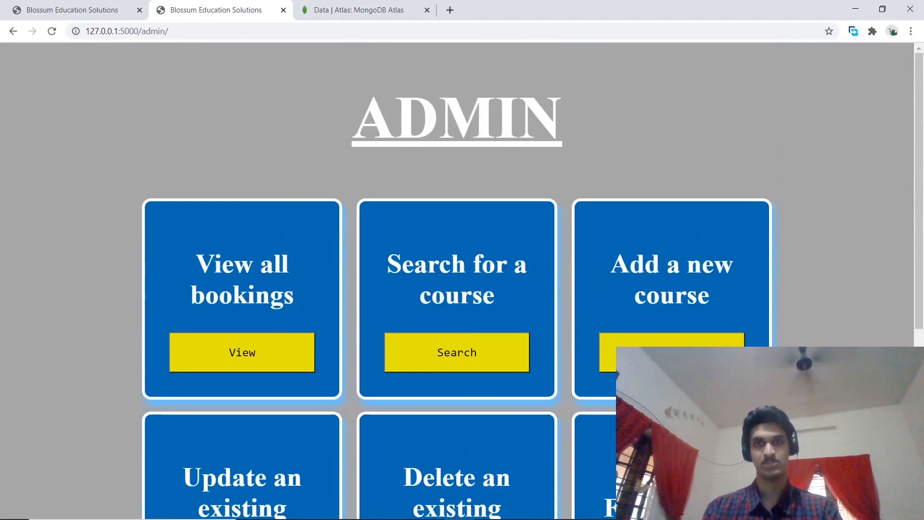
Open All Bookings to list booked courses like 21st Century skills and Work Ethics.
scroll(down, 3)
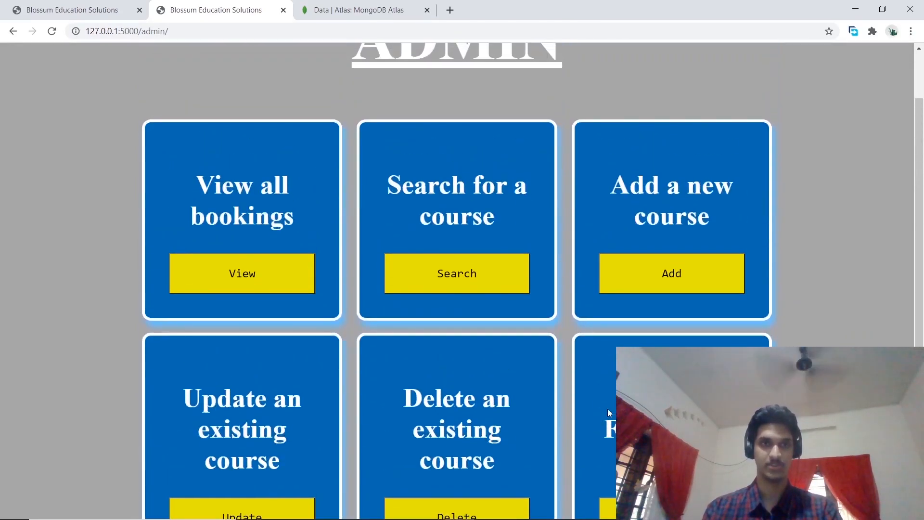
mouse_move(279, 238)
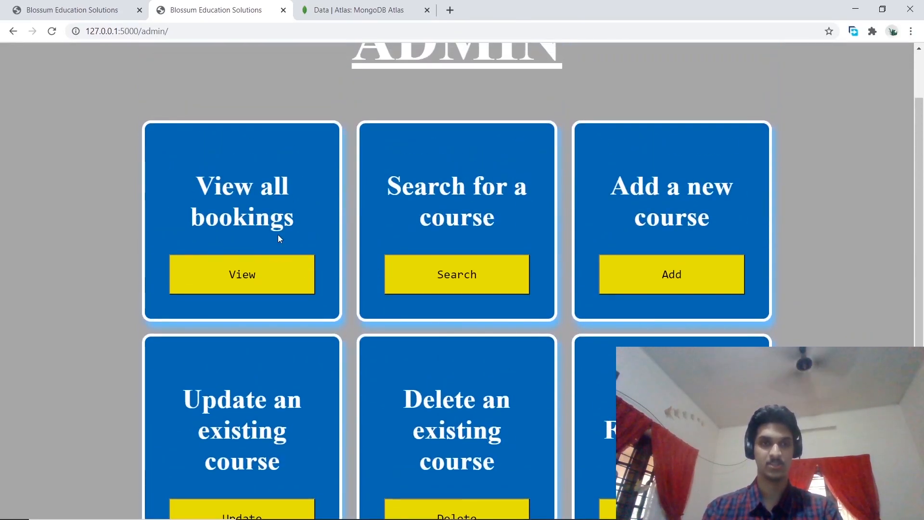
click(242, 274)
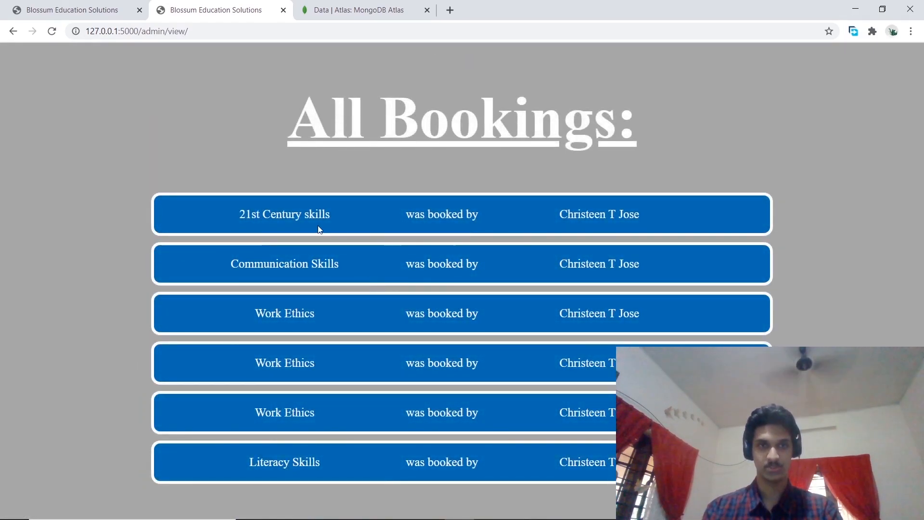
mouse_move(564, 252)
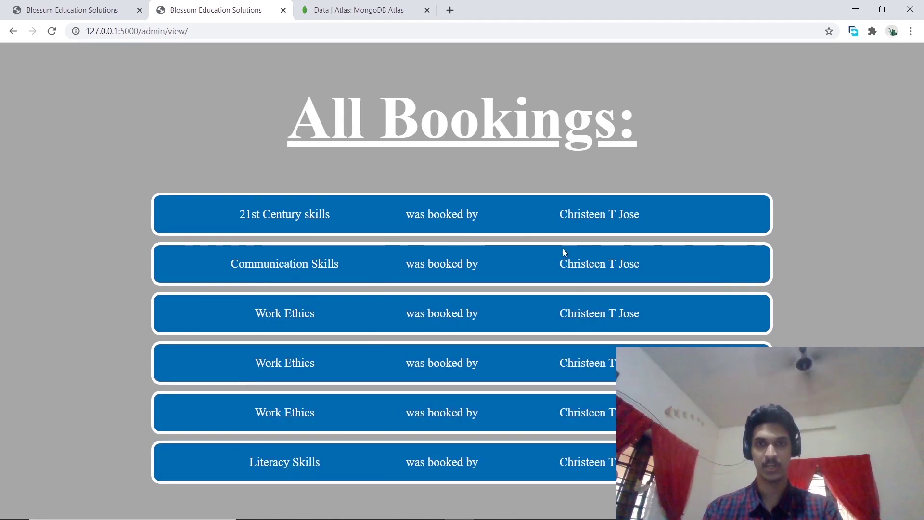
mouse_move(774, 265)
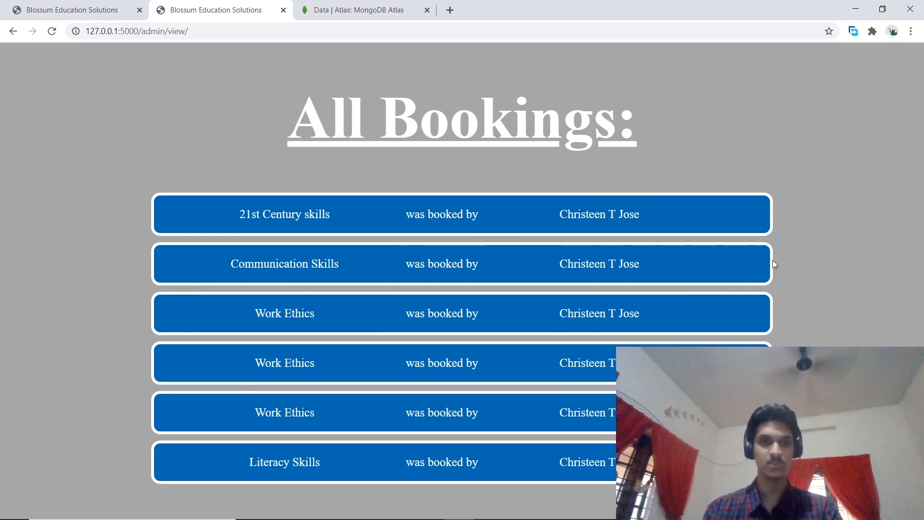
click(70, 10)
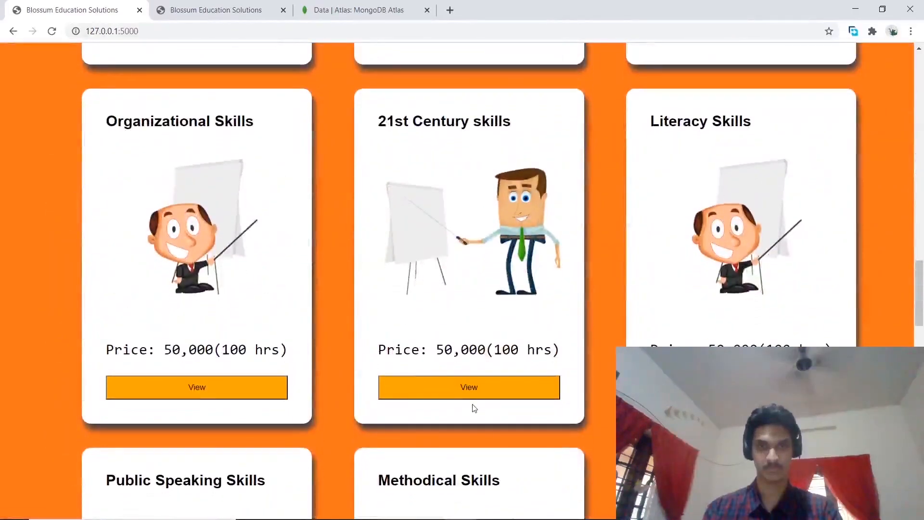
scroll(down, 3)
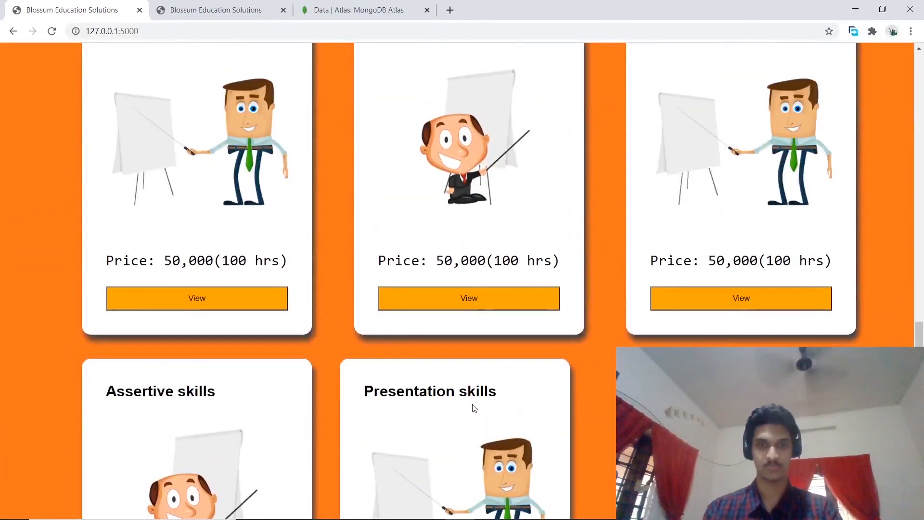
scroll(down, 3)
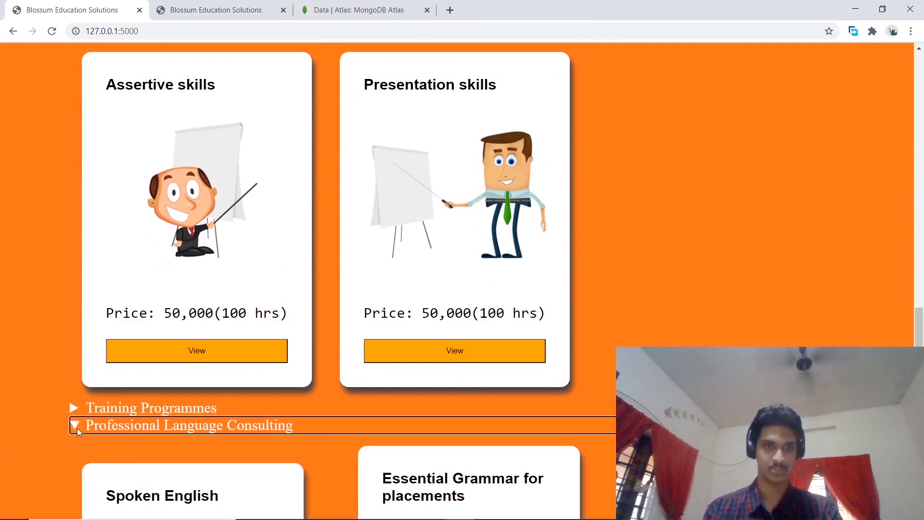
scroll(down, 3)
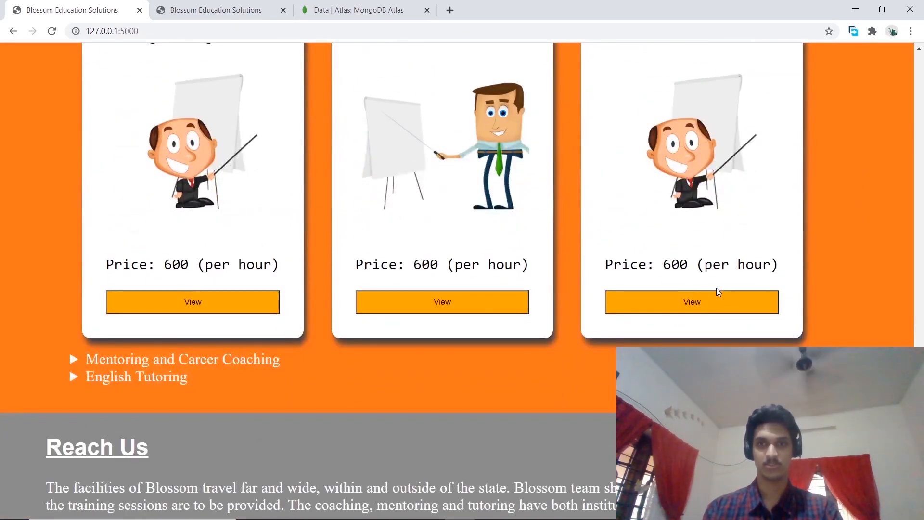
click(691, 302)
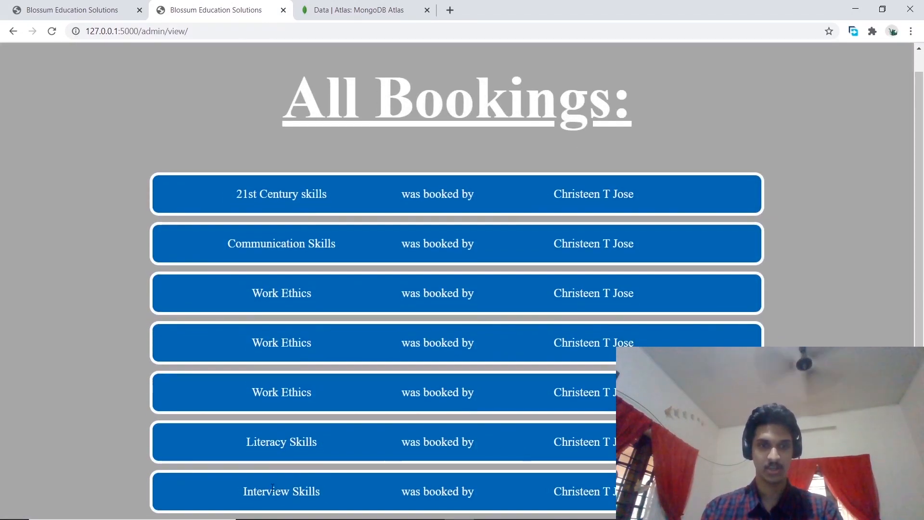
mouse_move(601, 514)
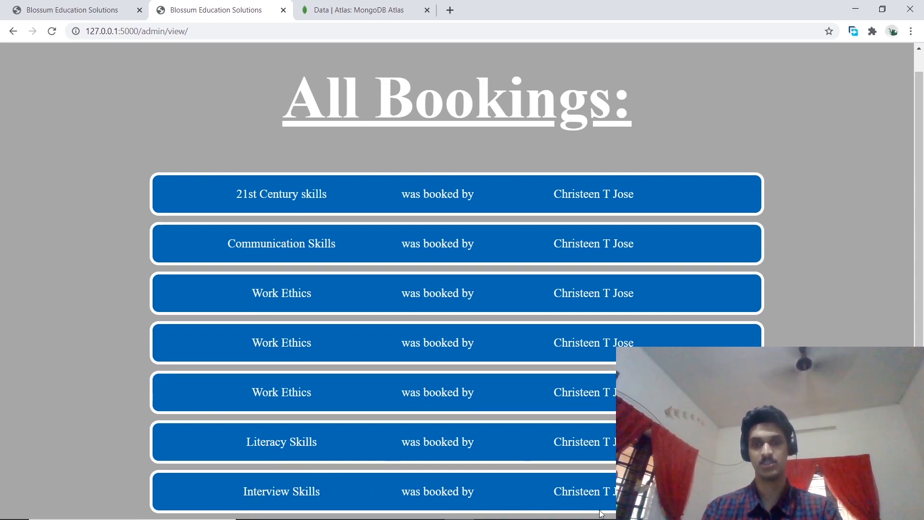
Search for Employment Skills, showing its 50,000 price for 100 hours.
click(52, 31)
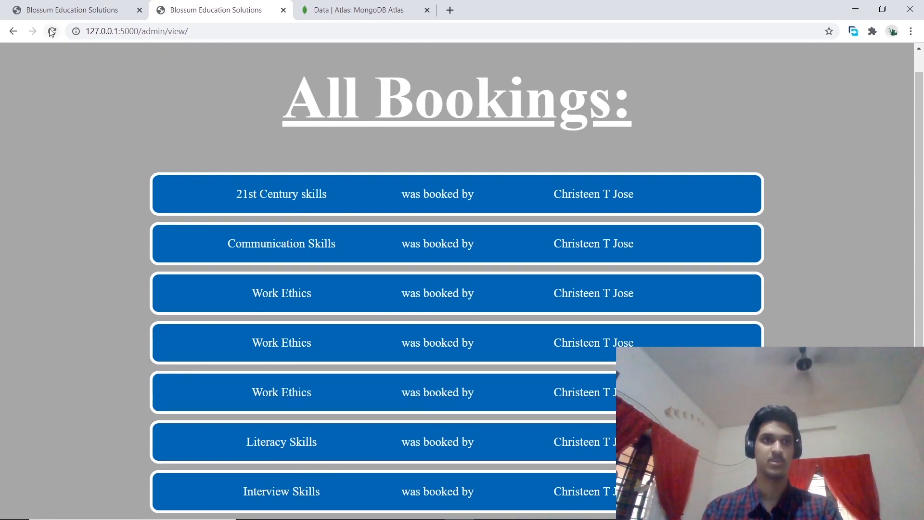
click(52, 31)
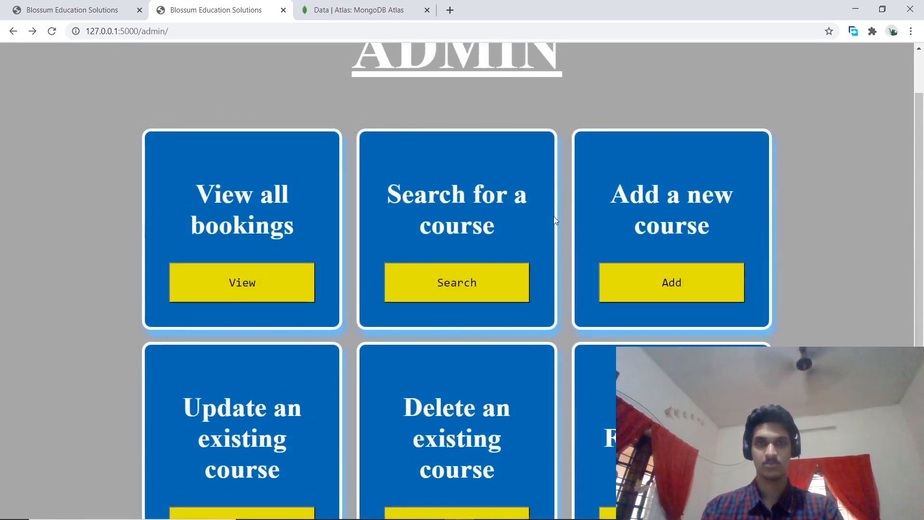
scroll(up, 3)
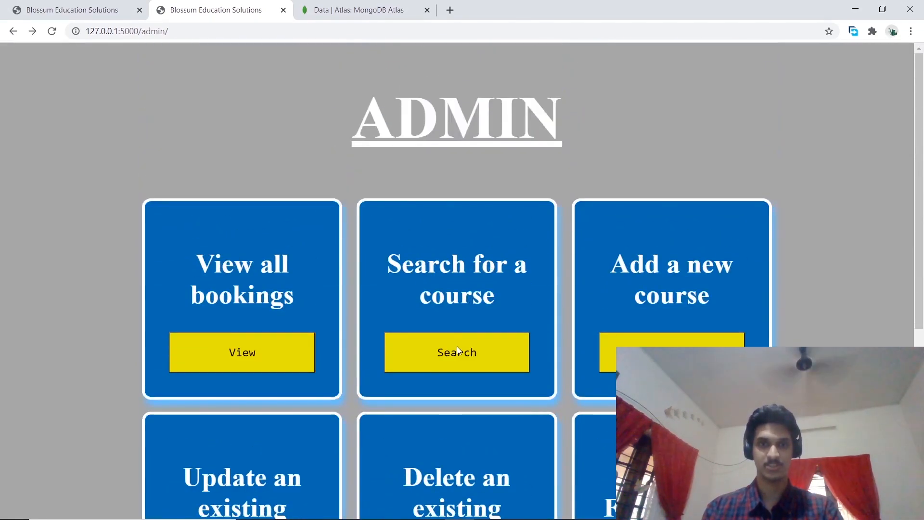
click(457, 352)
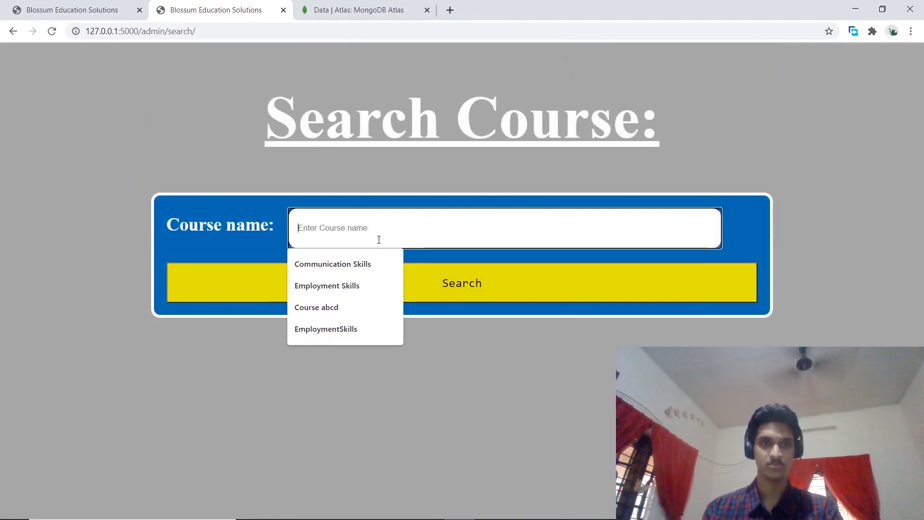
click(326, 286)
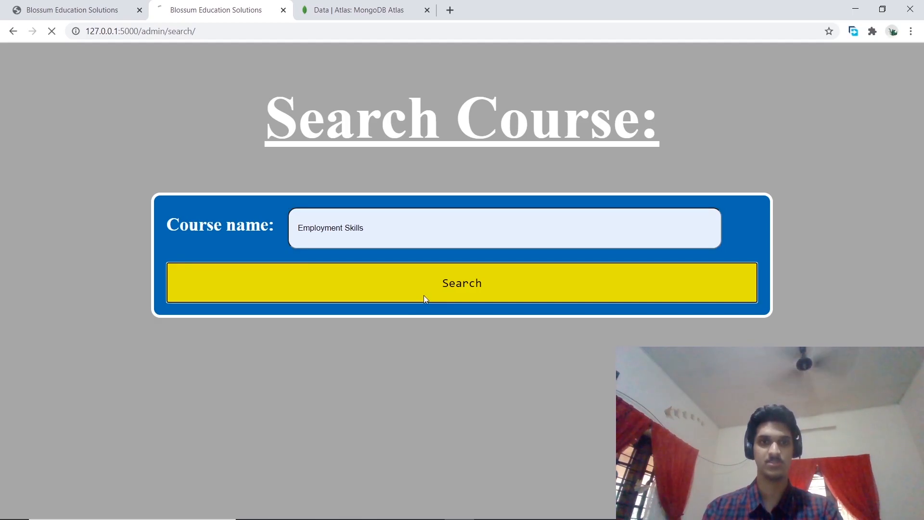
click(461, 283)
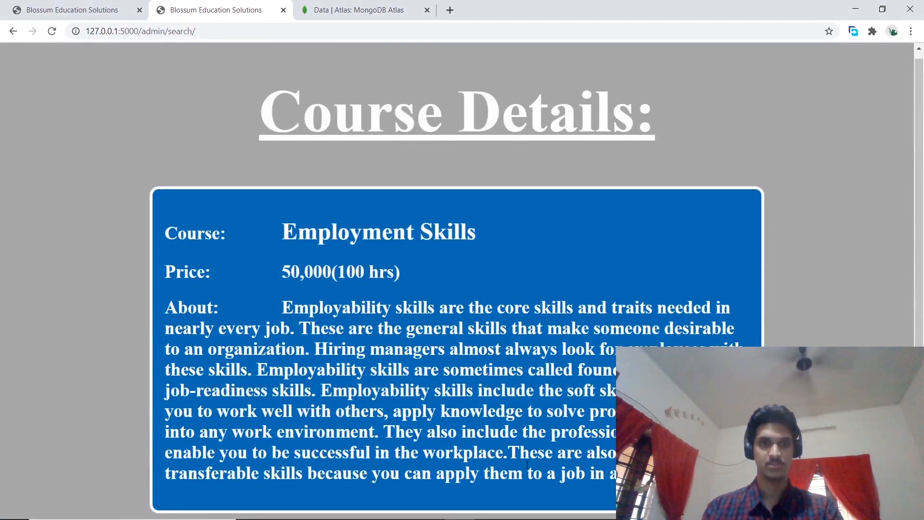
mouse_move(254, 119)
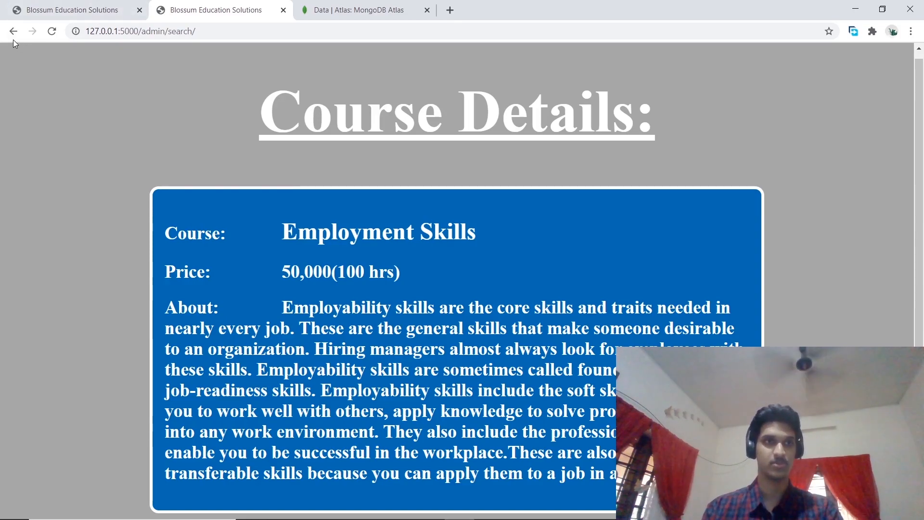
Return to the dashboard, look at the Add Course form, and come back.
click(13, 31)
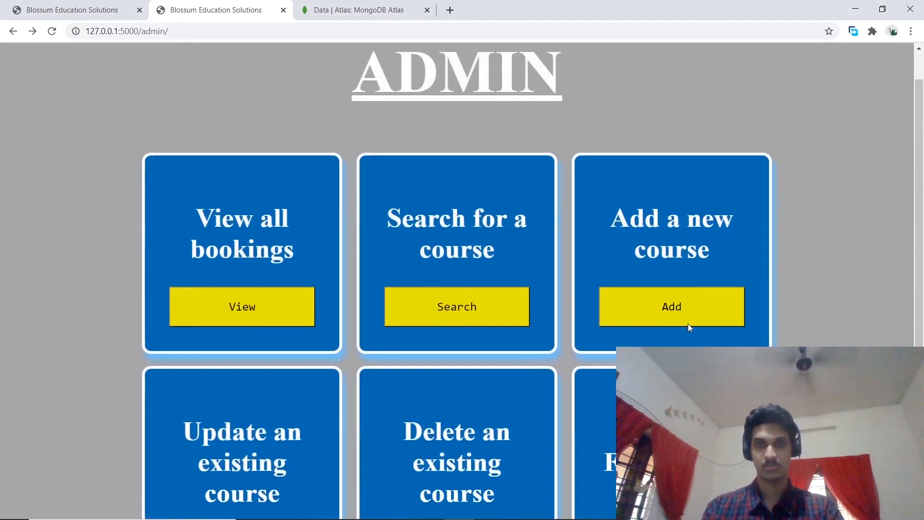
click(671, 307)
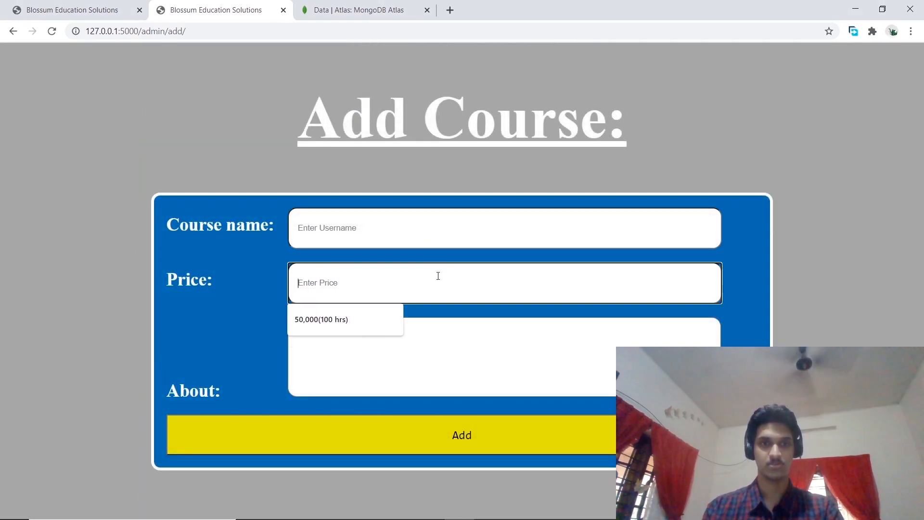
mouse_move(52, 23)
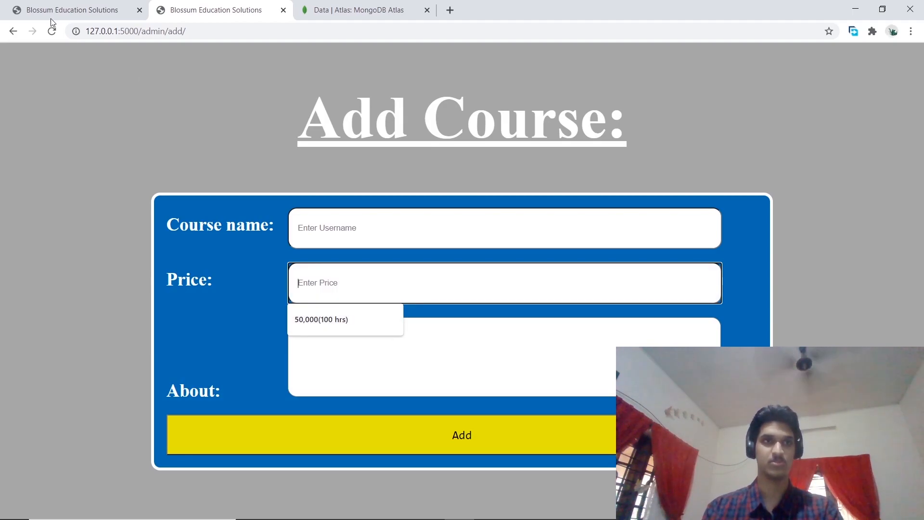
click(14, 31)
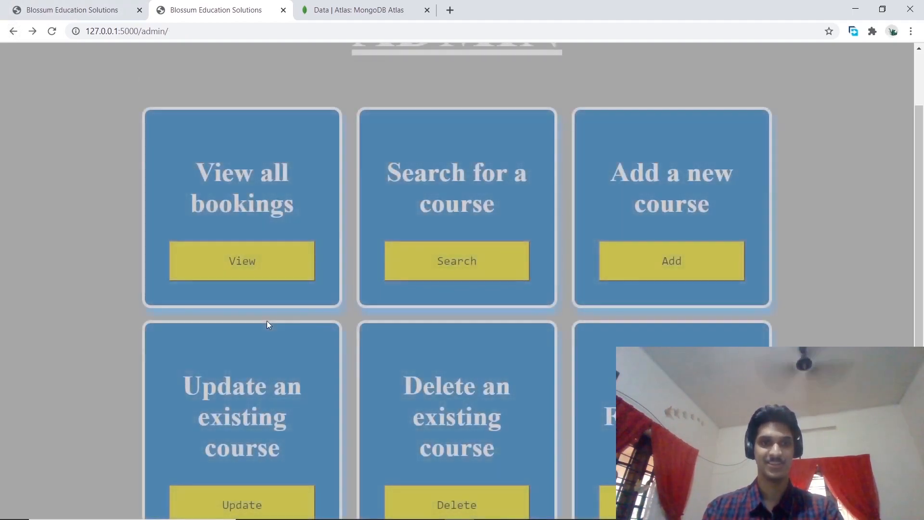
Update Employment Skills to price 50,000(100 hrs) with About text 'abcdefg'.
click(241, 505)
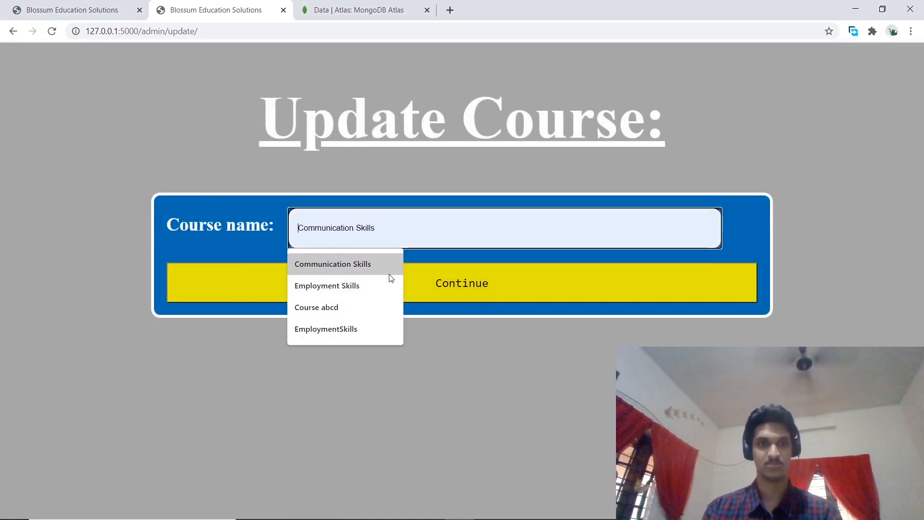
click(327, 285)
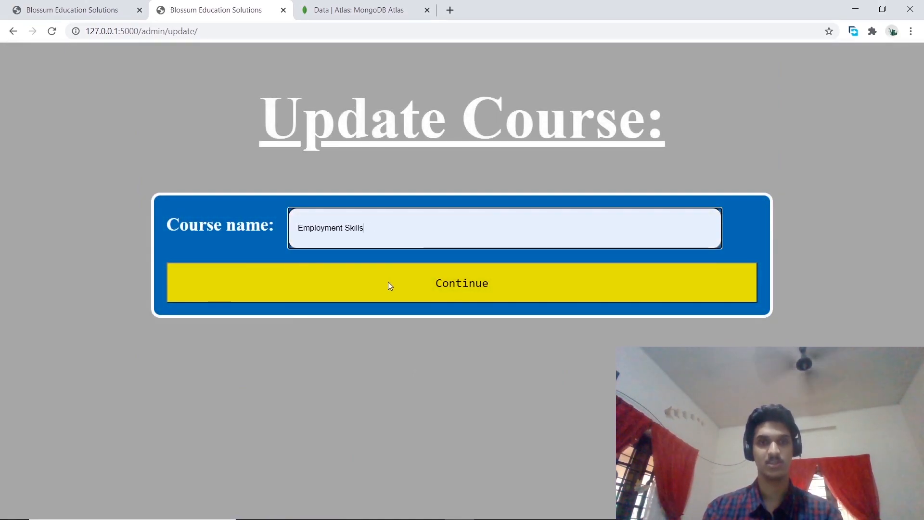
click(461, 283)
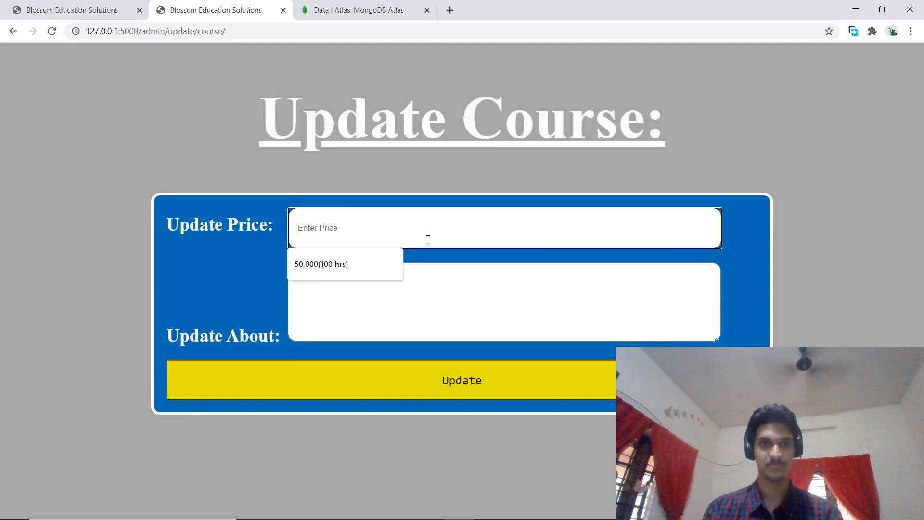
click(321, 263)
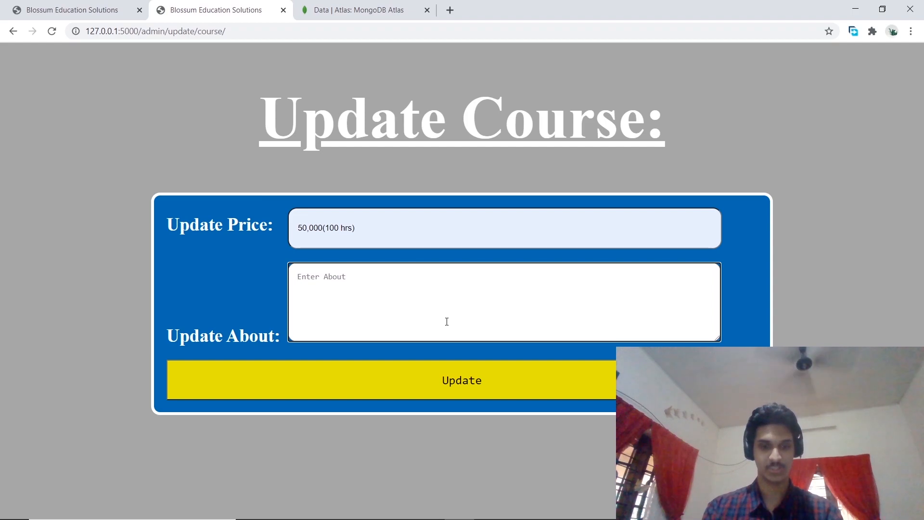
text(abcde)
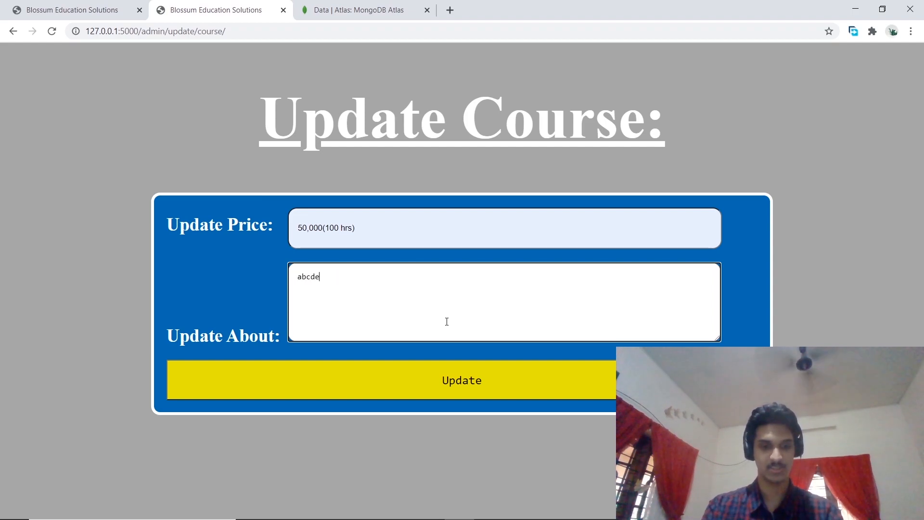
text(fg)
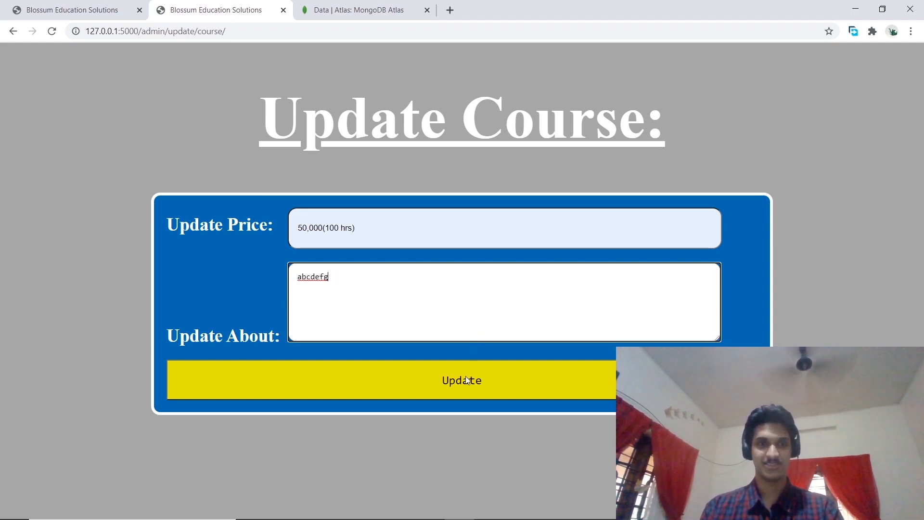
click(461, 381)
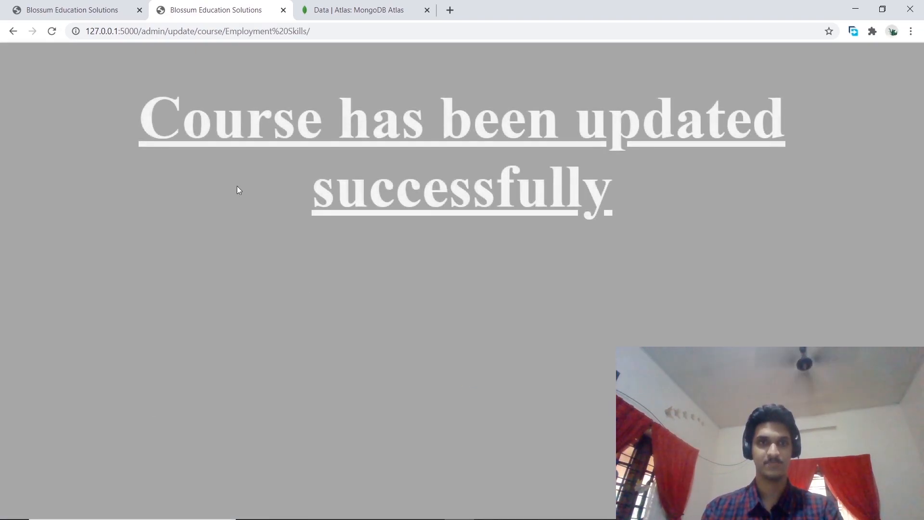
Search Employment Skills again to verify price 50,000(100 hrs) and About text 'abcdefg'.
click(13, 31)
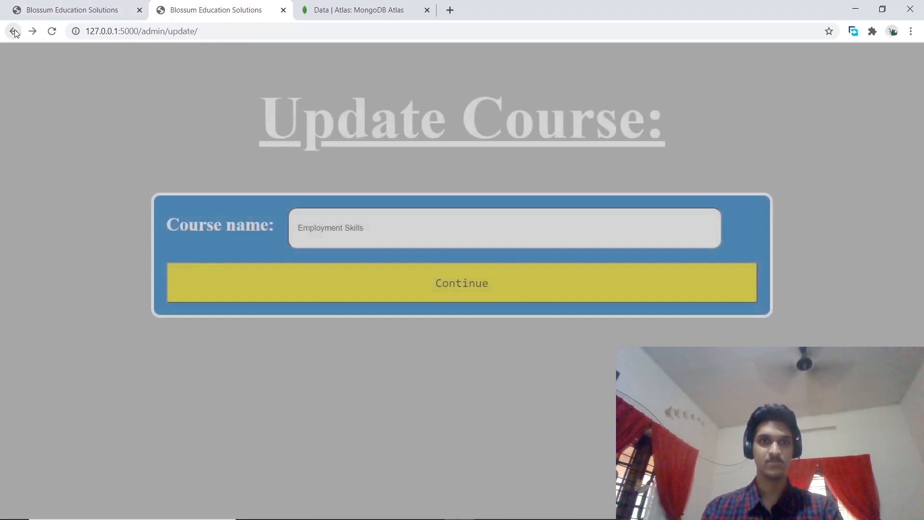
click(13, 32)
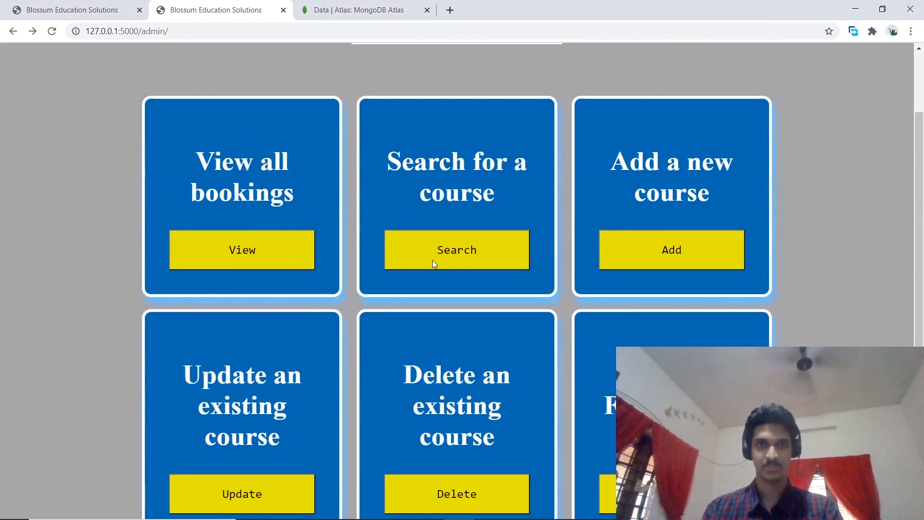
click(456, 249)
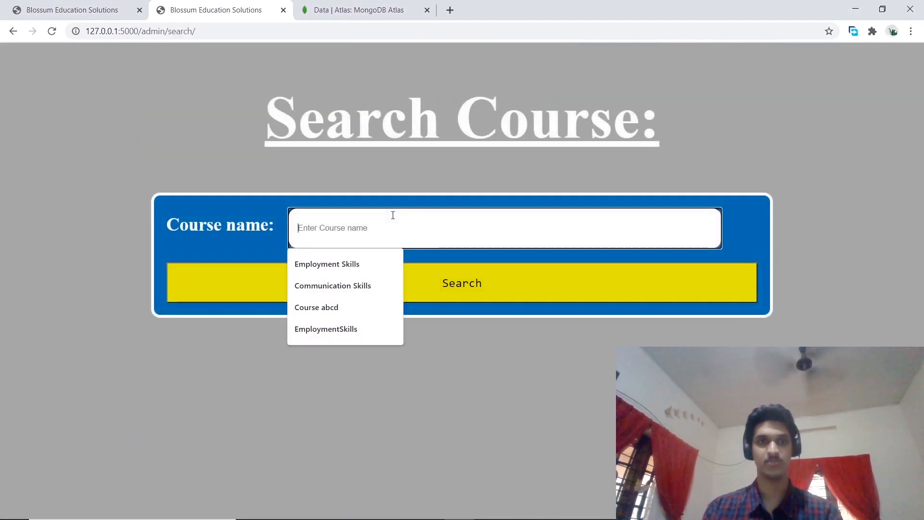
click(326, 263)
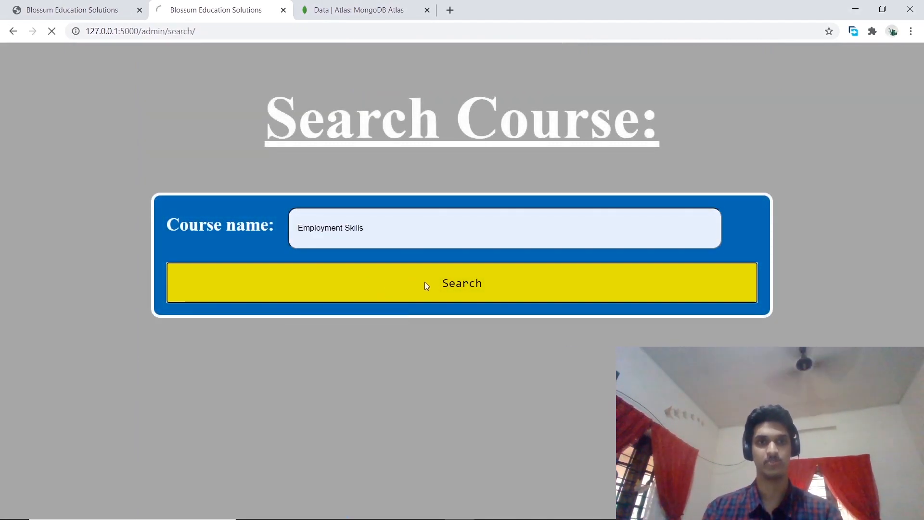
click(462, 283)
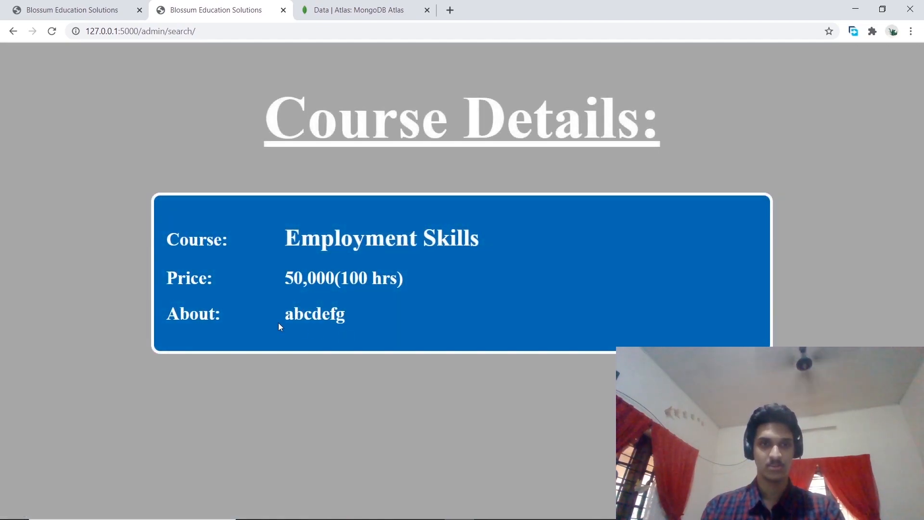
mouse_move(374, 318)
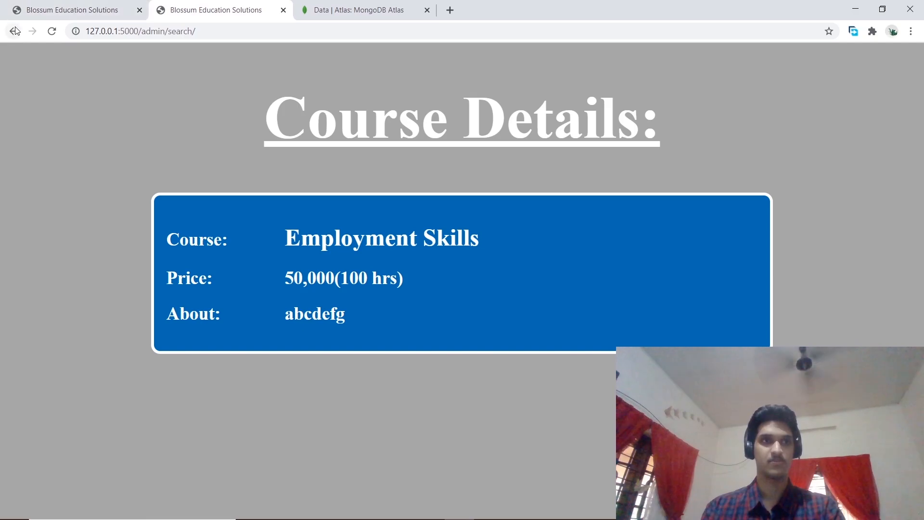
Open the dashboard's Delete Course form and select Communication Skills as the course name.
click(13, 31)
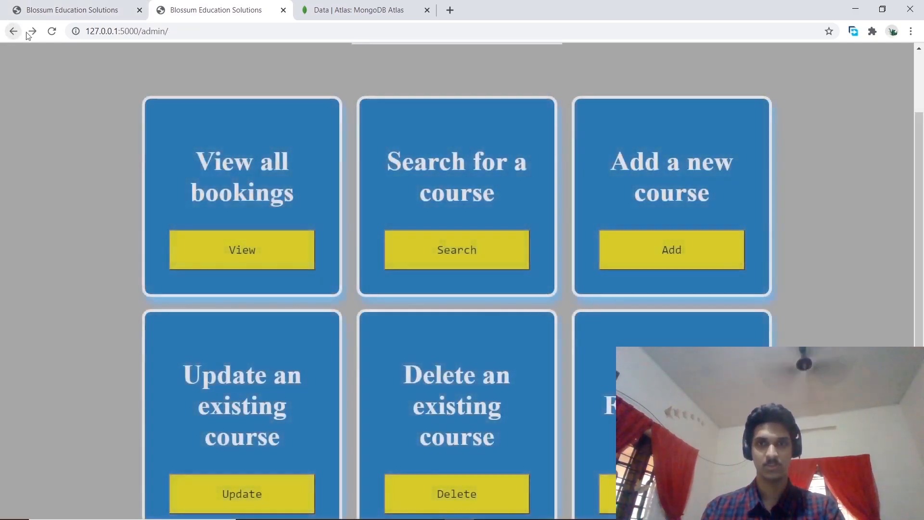
scroll(down, 3)
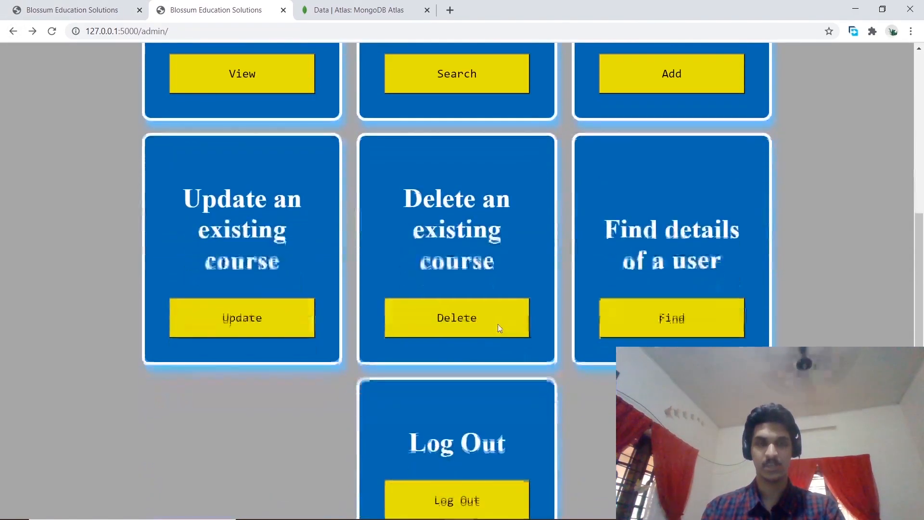
click(456, 317)
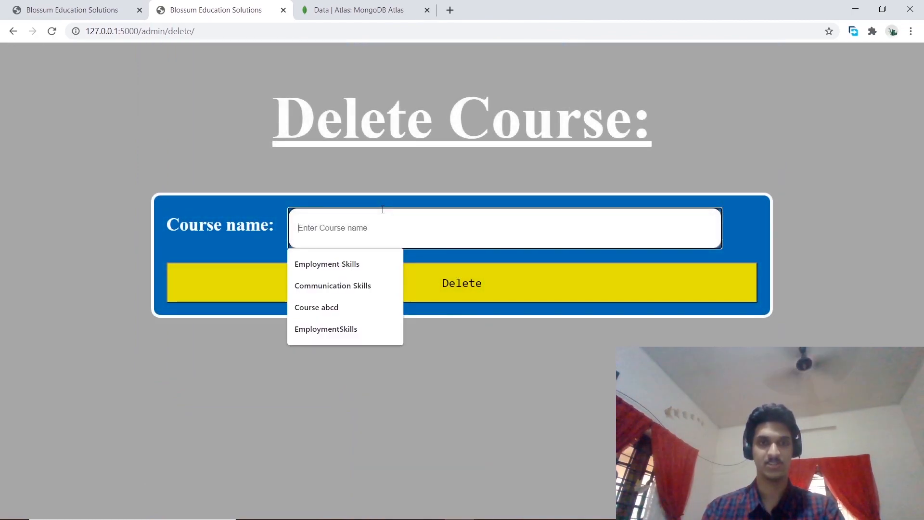
click(332, 285)
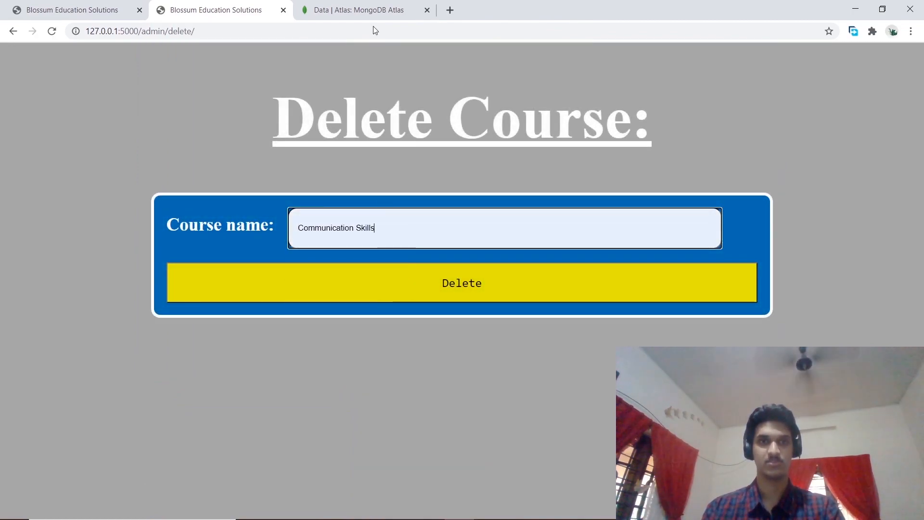
Check Communication Skills in the Atlas Courses collection, then delete it in Blossom.
click(355, 11)
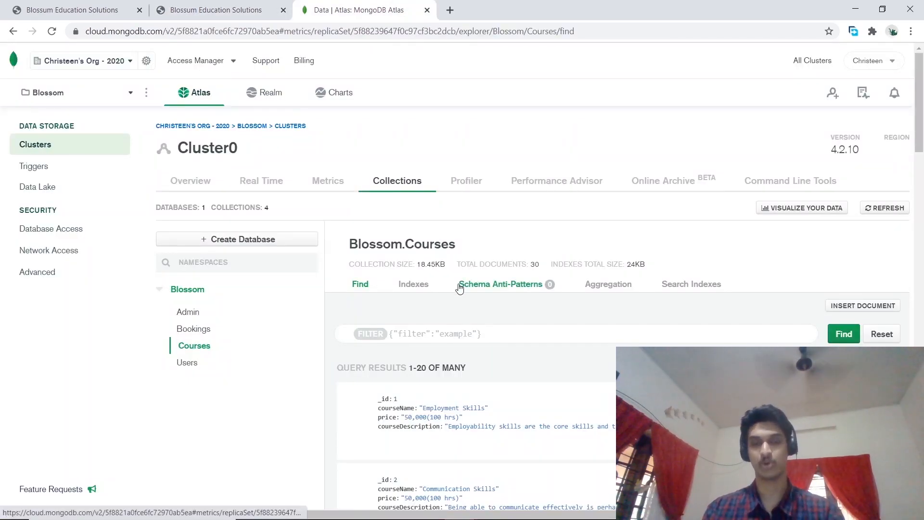
scroll(down, 3)
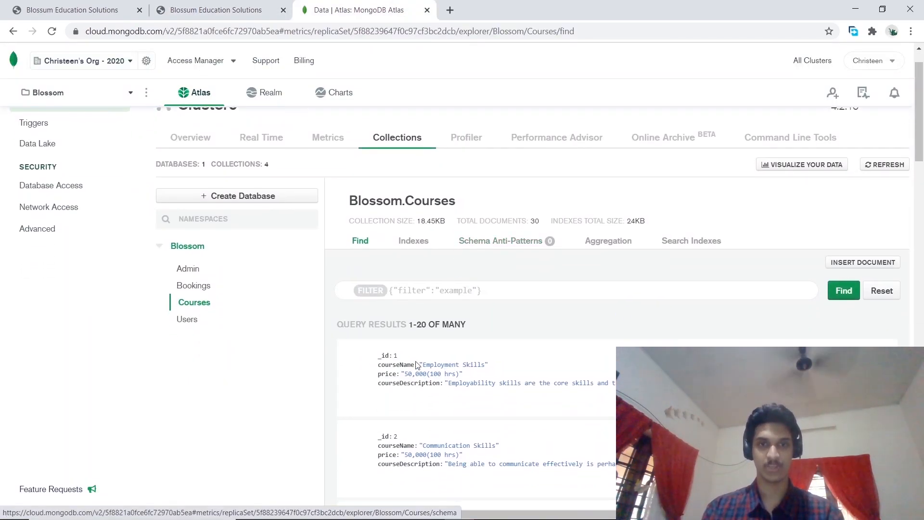
scroll(down, 3)
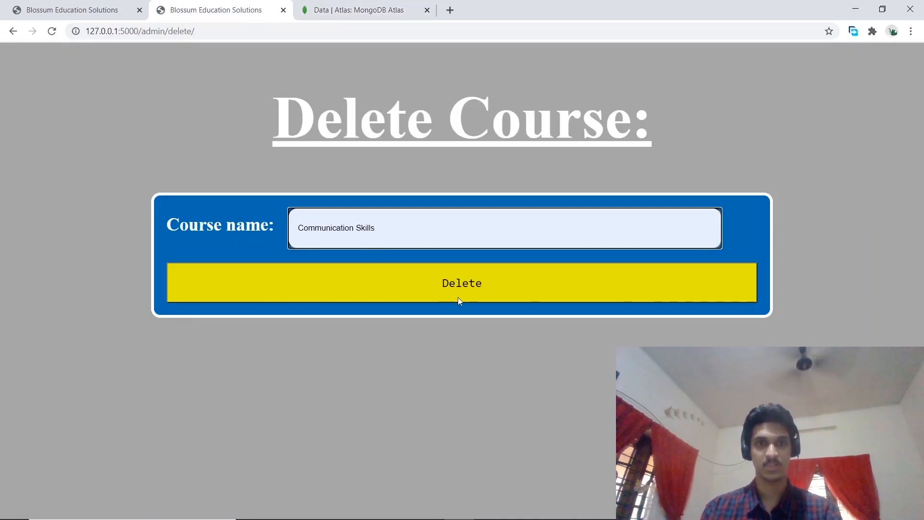
click(461, 282)
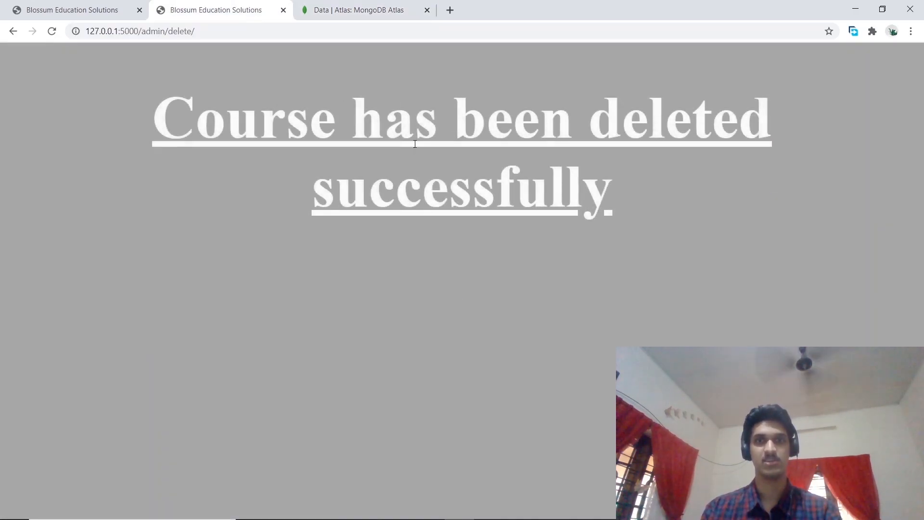
Verify in Atlas that Courses now has 29 documents without Communication Skills.
click(358, 10)
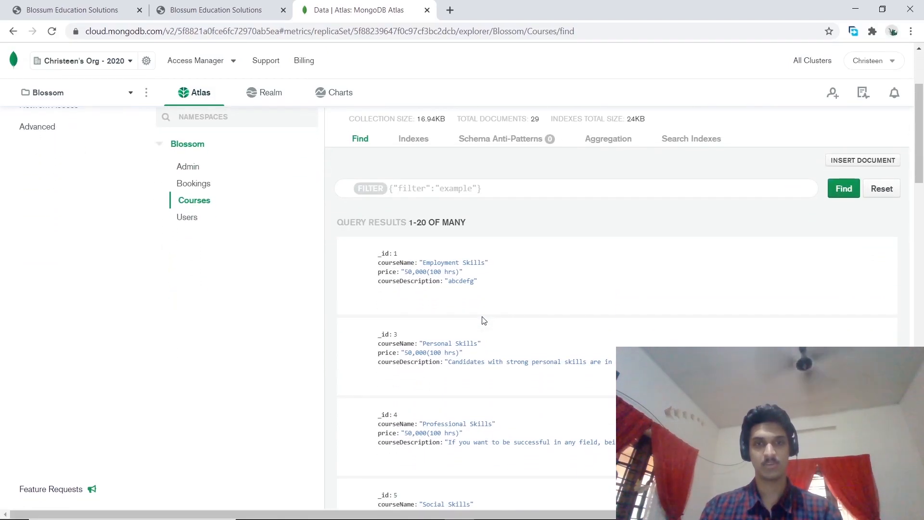
mouse_move(457, 324)
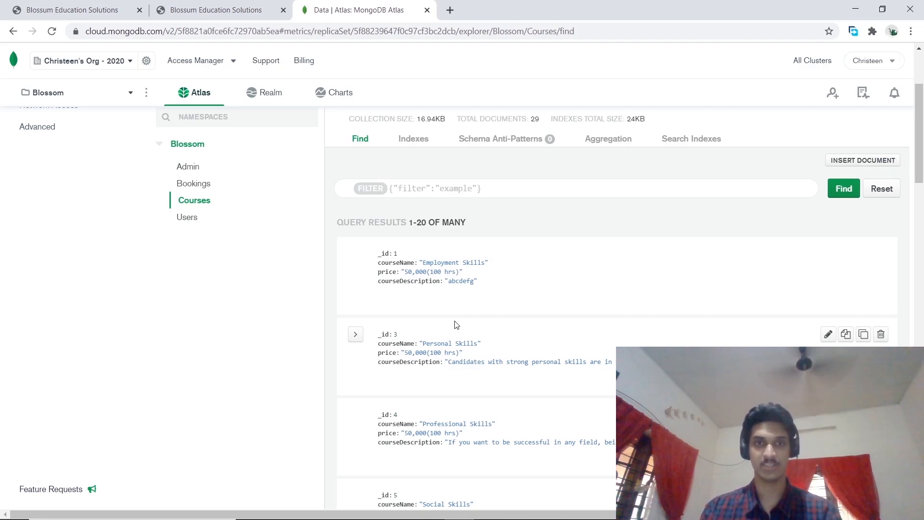
scroll(up, 3)
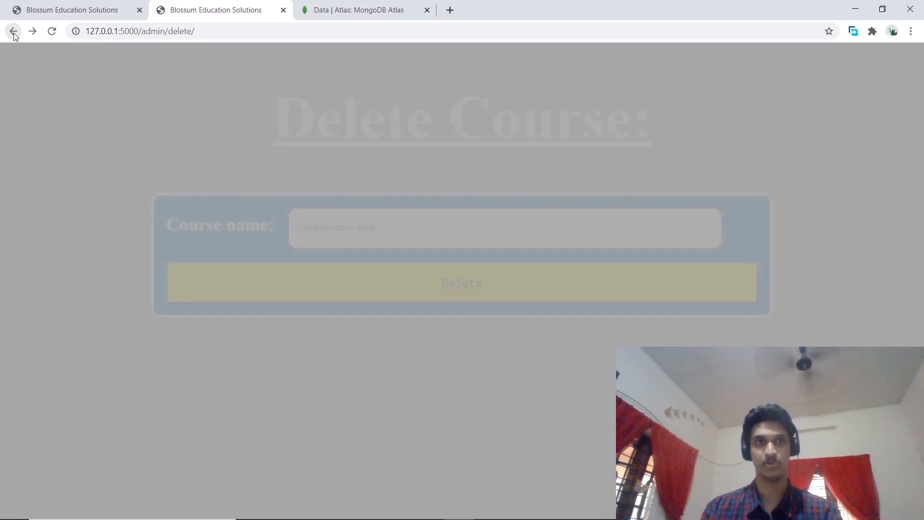
click(13, 32)
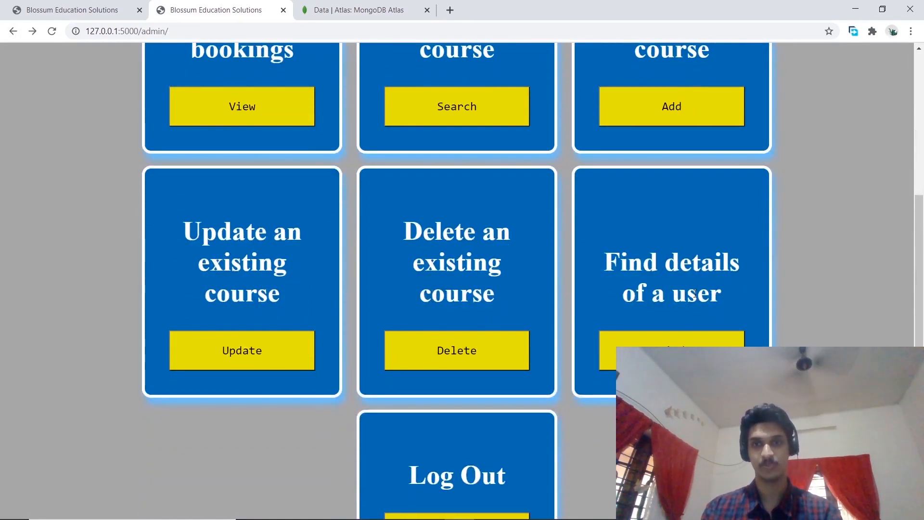
click(670, 349)
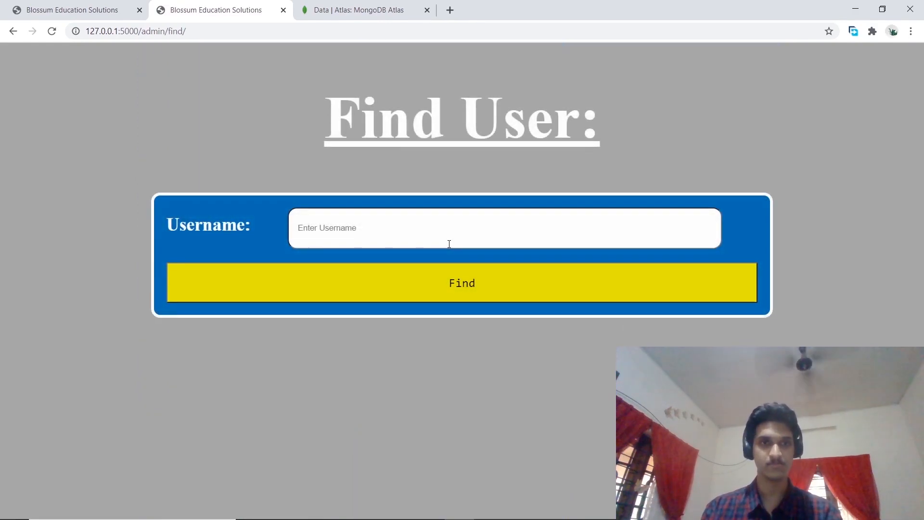
text(Christeen T Jose)
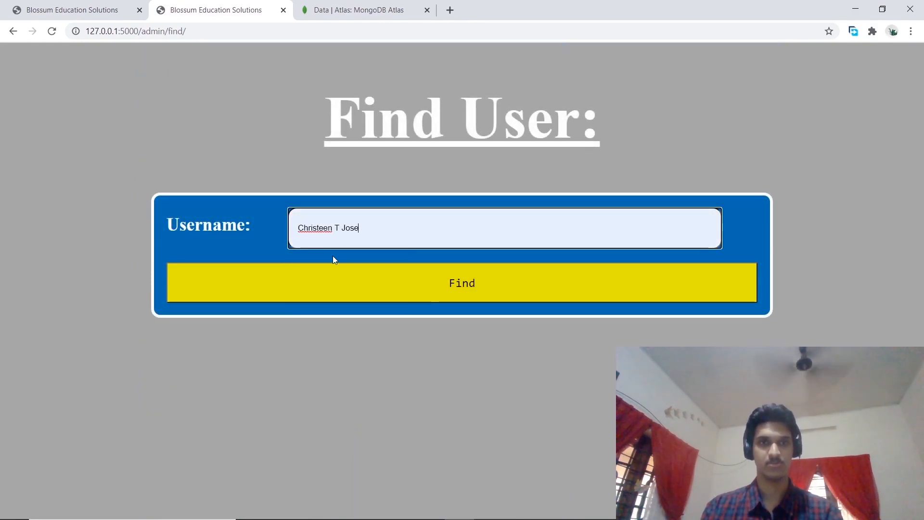
click(462, 283)
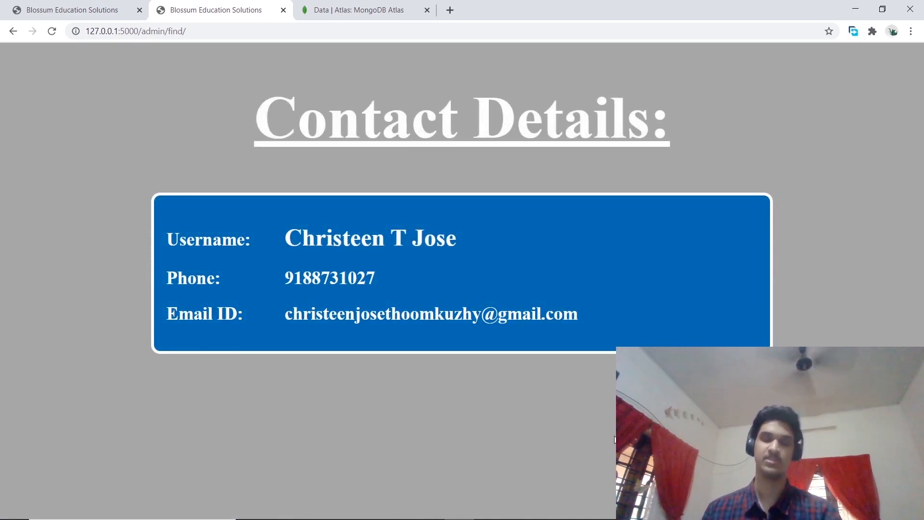
mouse_move(255, 162)
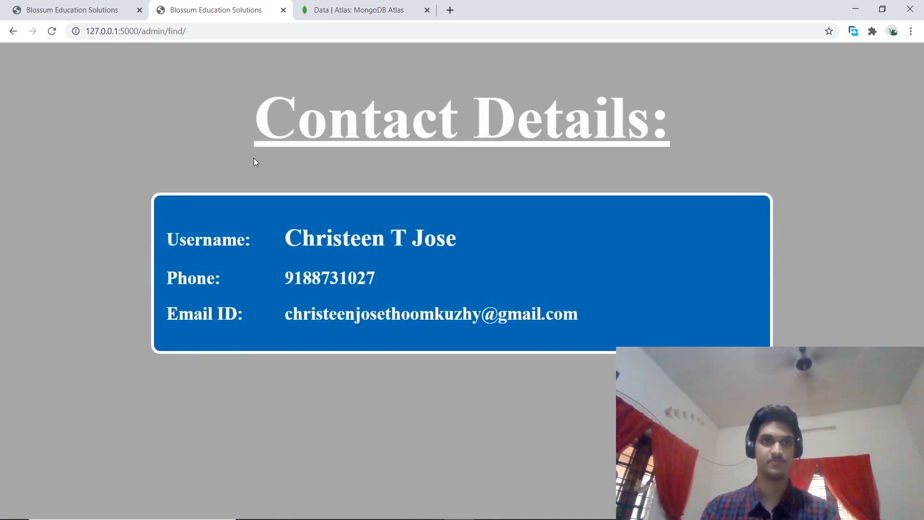
Return to the admin dashboard and log out, reaching the admin sign-in form.
click(13, 31)
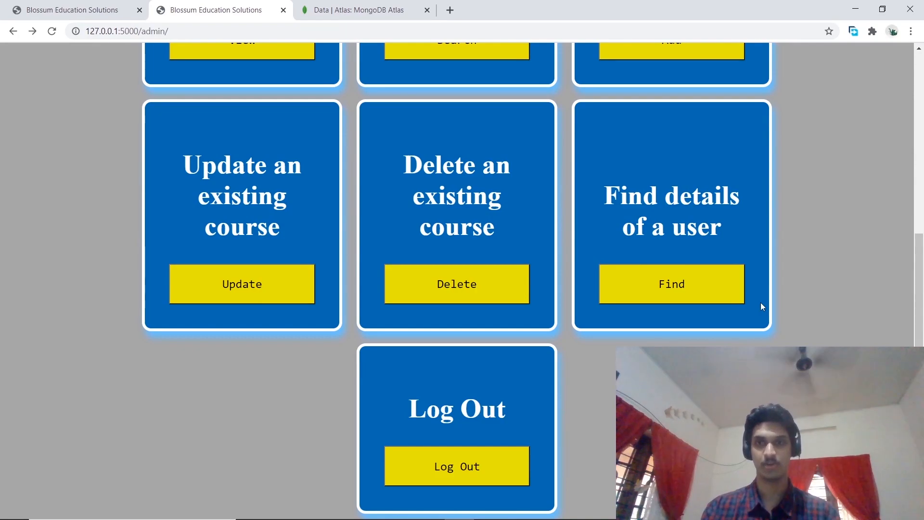
scroll(up, 3)
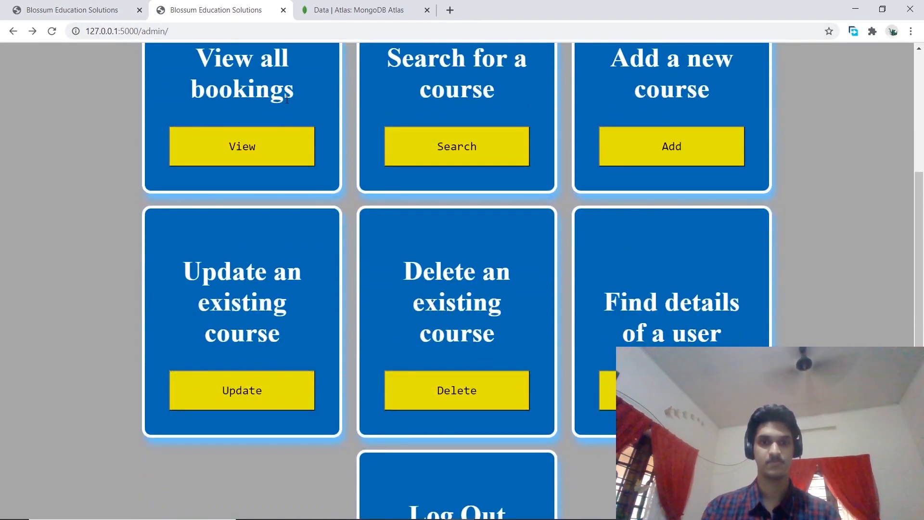
scroll(down, 3)
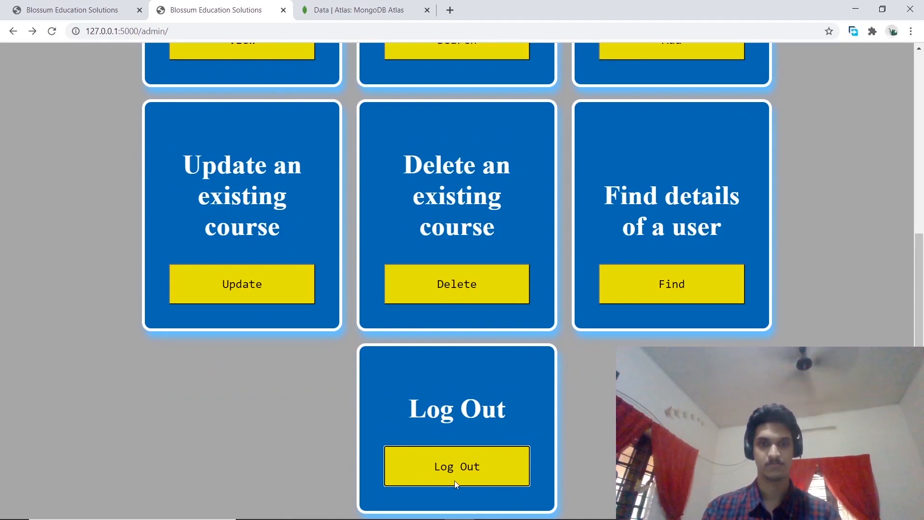
click(457, 466)
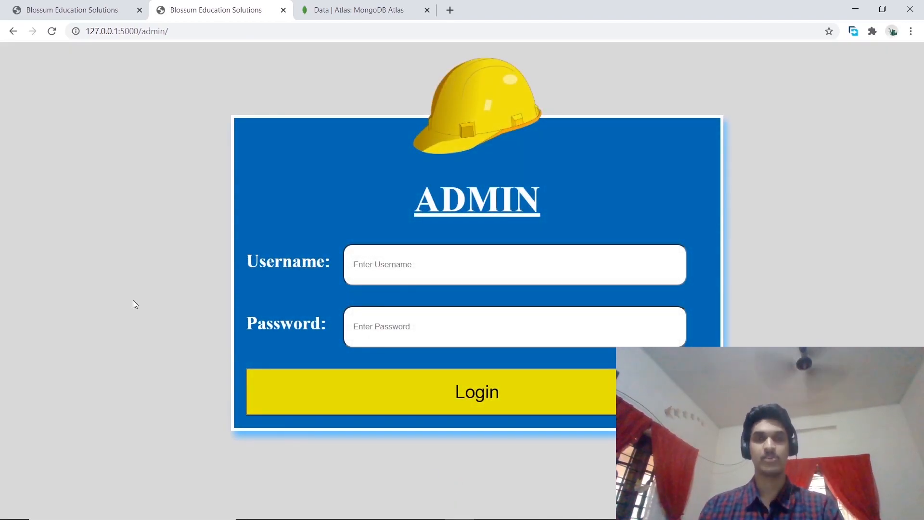